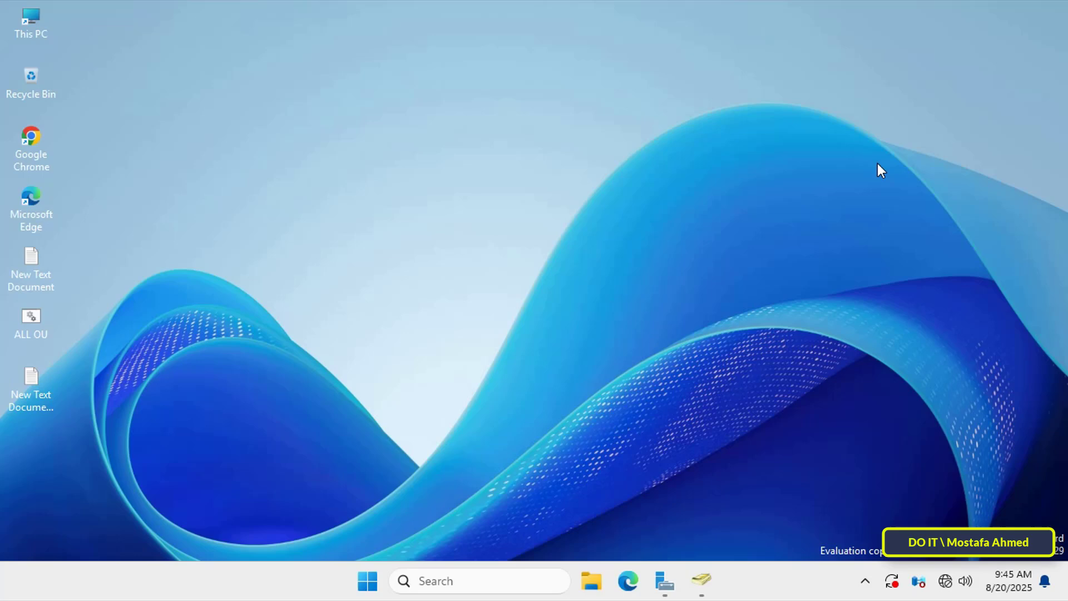
{"action": "mouse_move", "coordinate": [537, 407]}
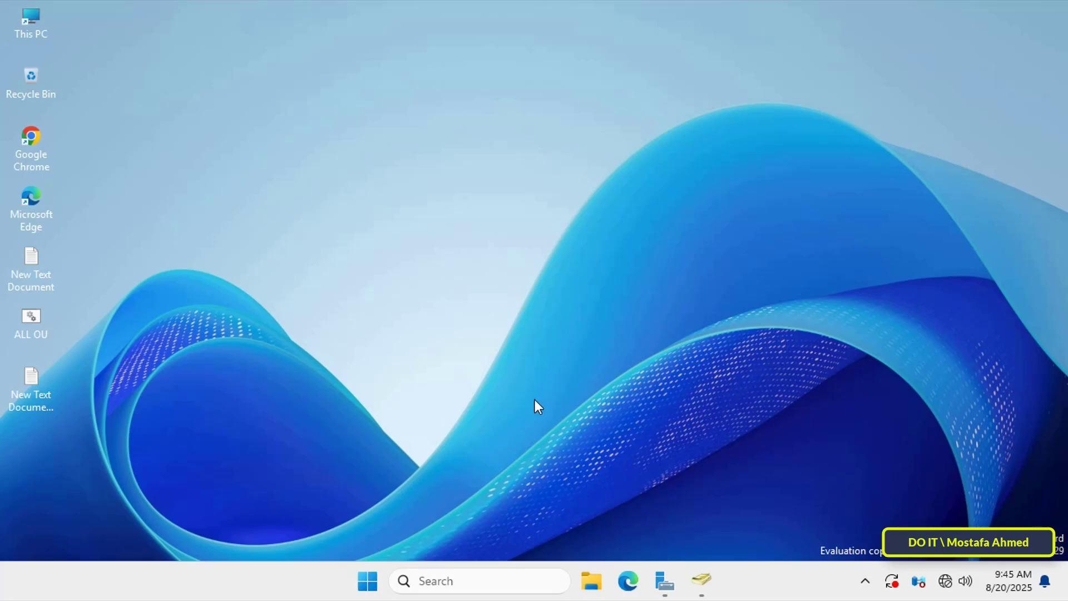
{"action": "mouse_move", "coordinate": [687, 553]}
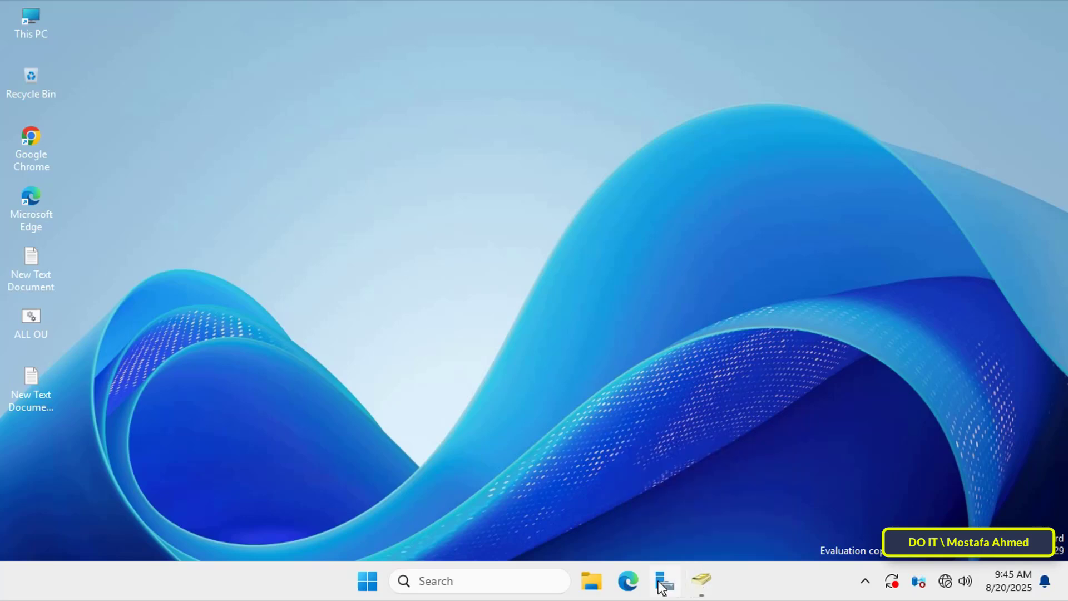
Bring up Server Manager's Tools list of administrative consoles.
{"action": "left_click", "coordinate": [663, 581]}
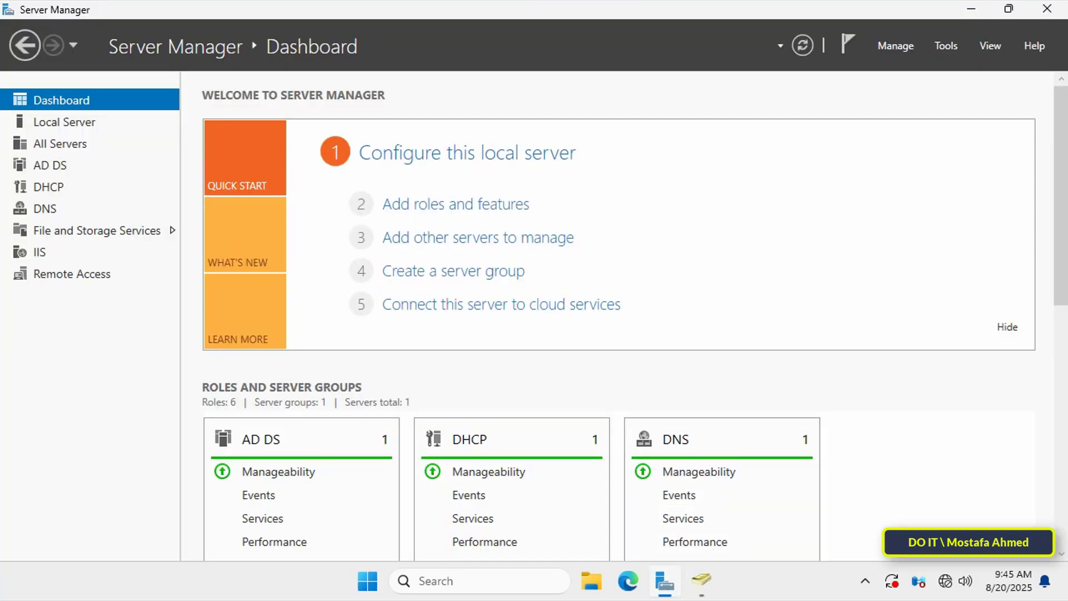
{"action": "left_click", "coordinate": [945, 46]}
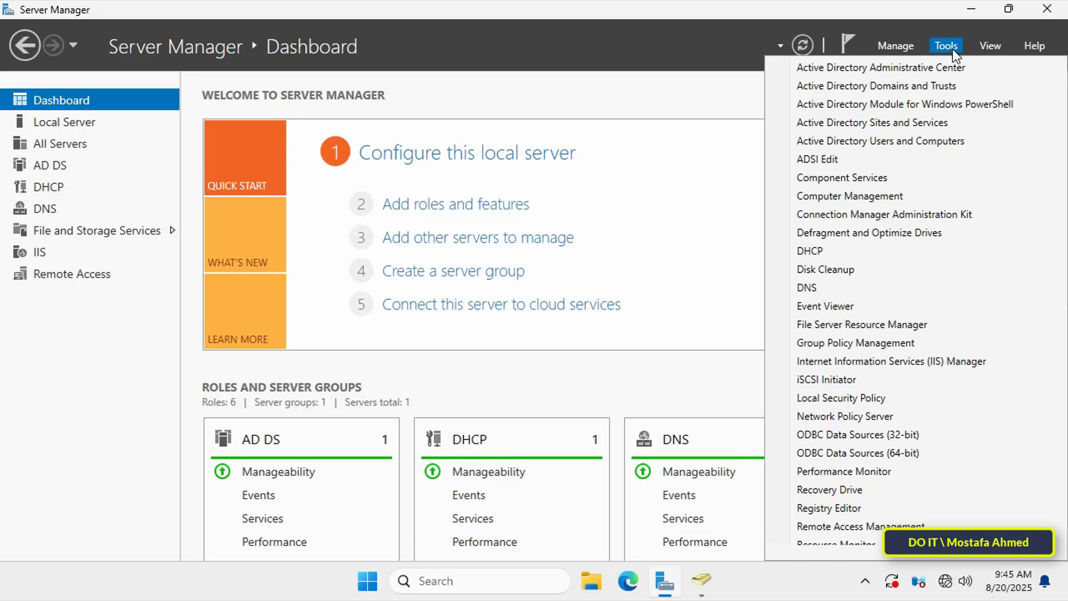
{"action": "mouse_move", "coordinate": [900, 214]}
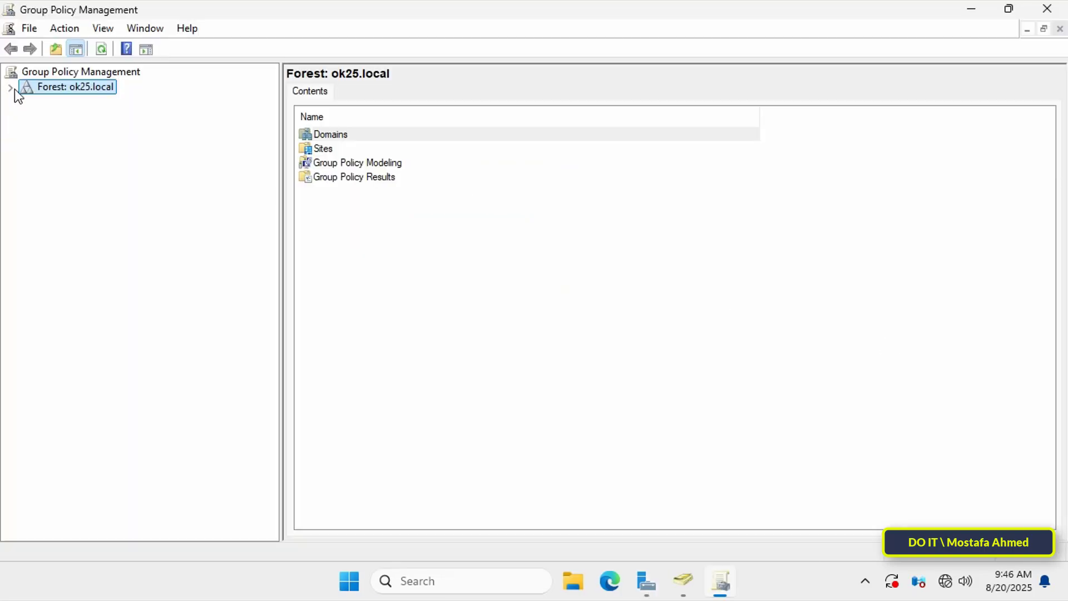
Expand Forest: ok25.local and Domains, then select the ok25.local domain.
{"action": "left_click", "coordinate": [10, 86]}
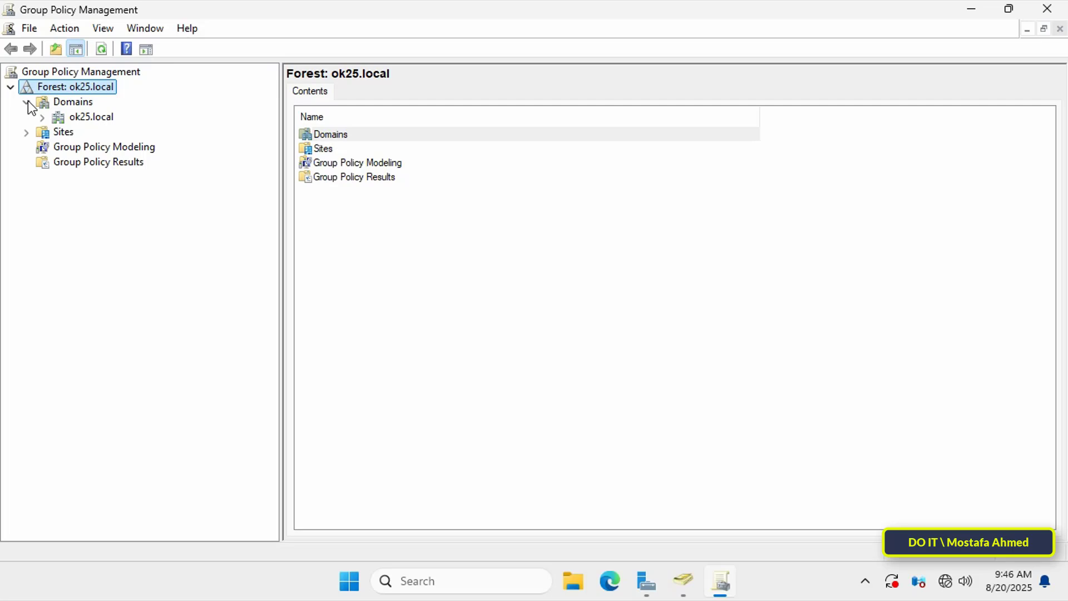
{"action": "left_click", "coordinate": [42, 116]}
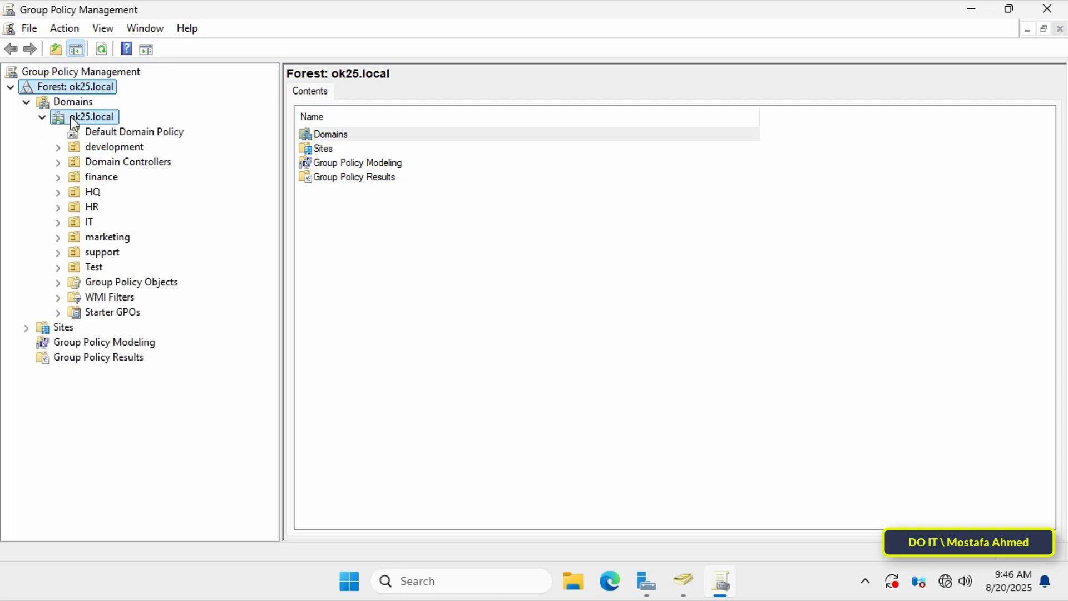
{"action": "left_click", "coordinate": [95, 117]}
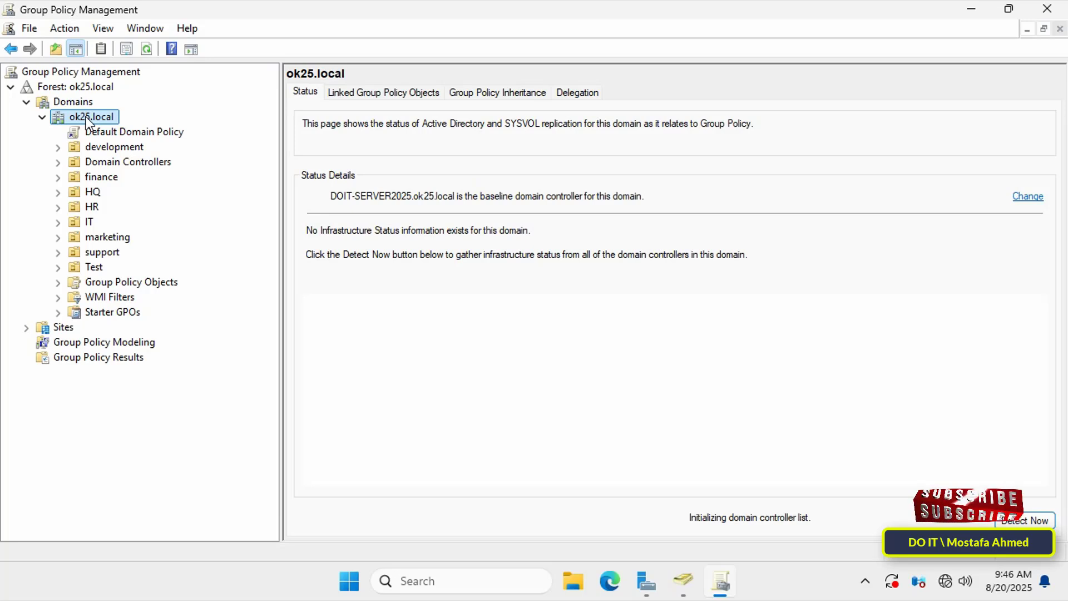
Create and link a new GPO named Time Synchronization at the ok25.local domain.
{"action": "right_click", "coordinate": [94, 117]}
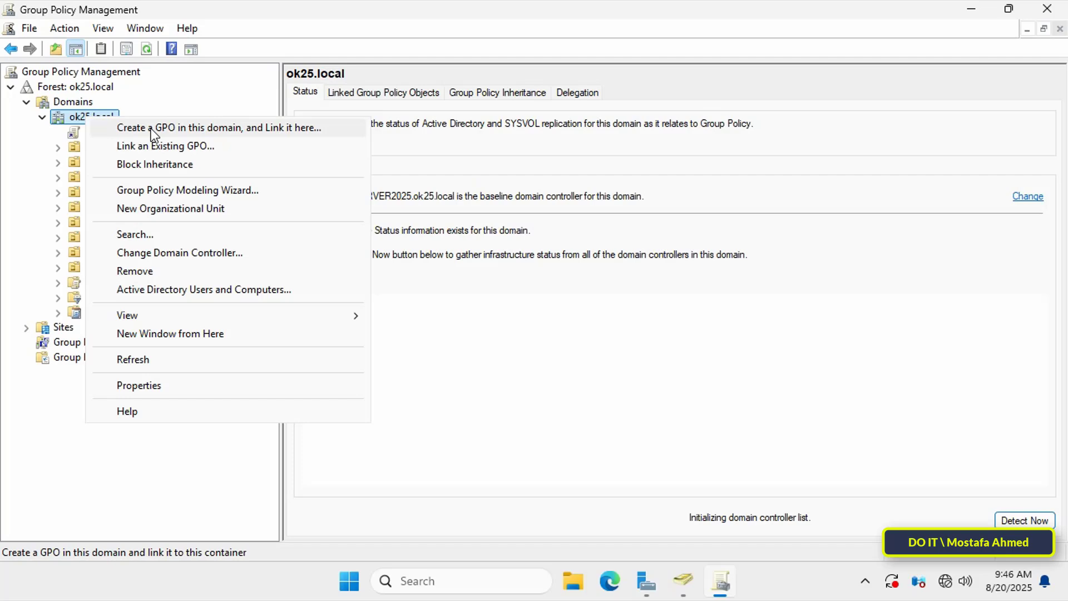
{"action": "left_click", "coordinate": [219, 127]}
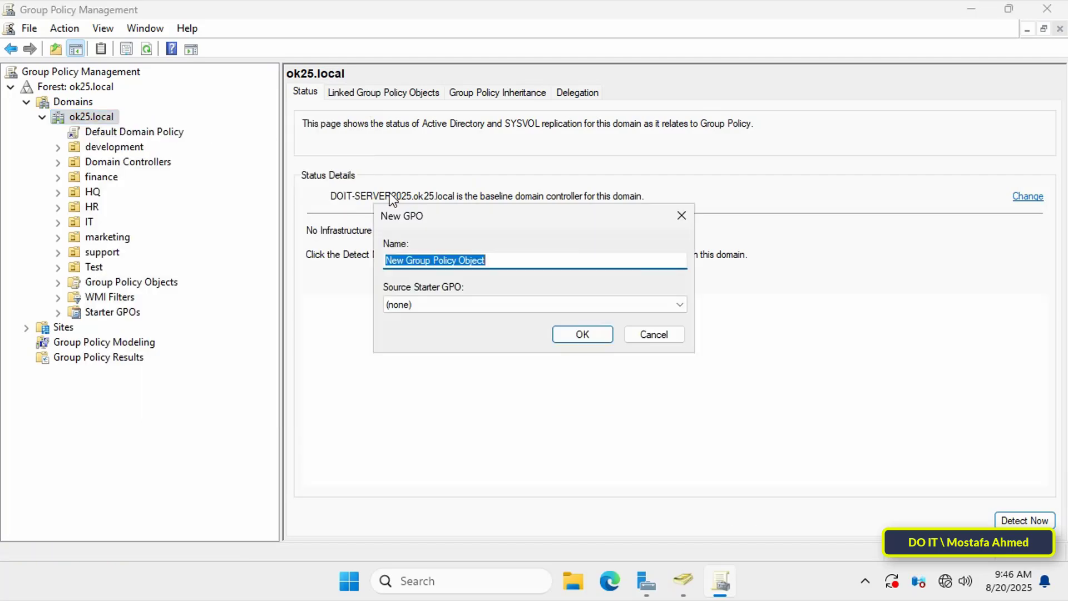
{"action": "type", "text": "Time Sy"}
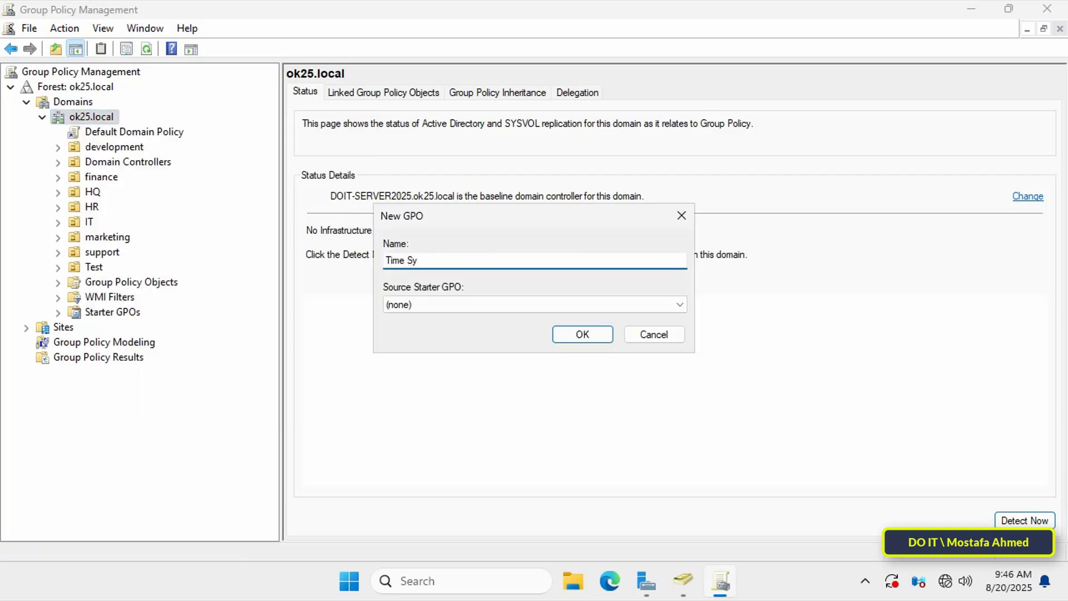
{"action": "type", "text": "nchronization"}
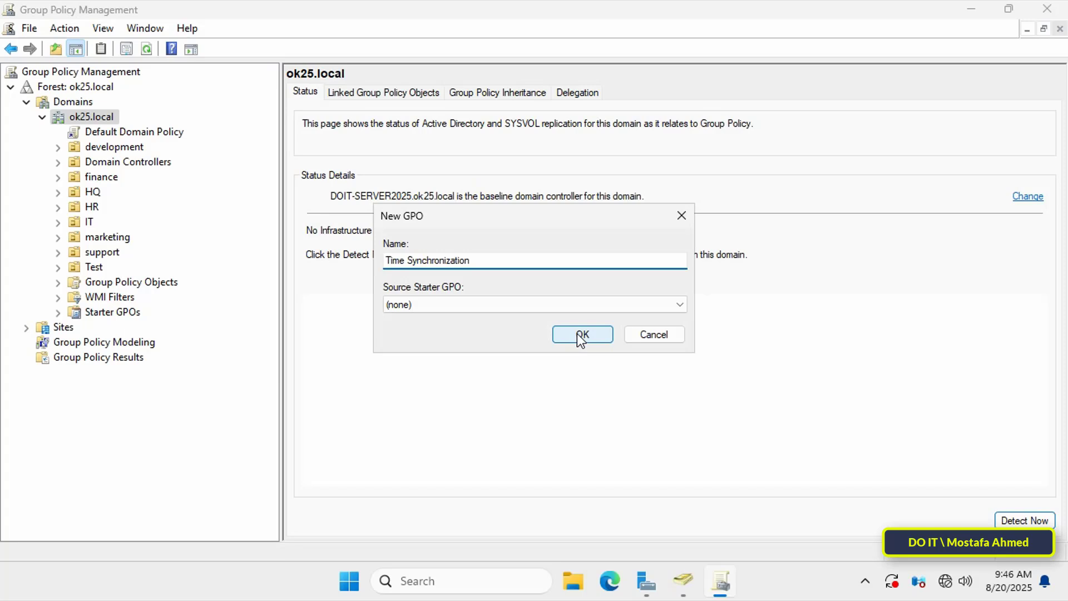
{"action": "left_click", "coordinate": [580, 335]}
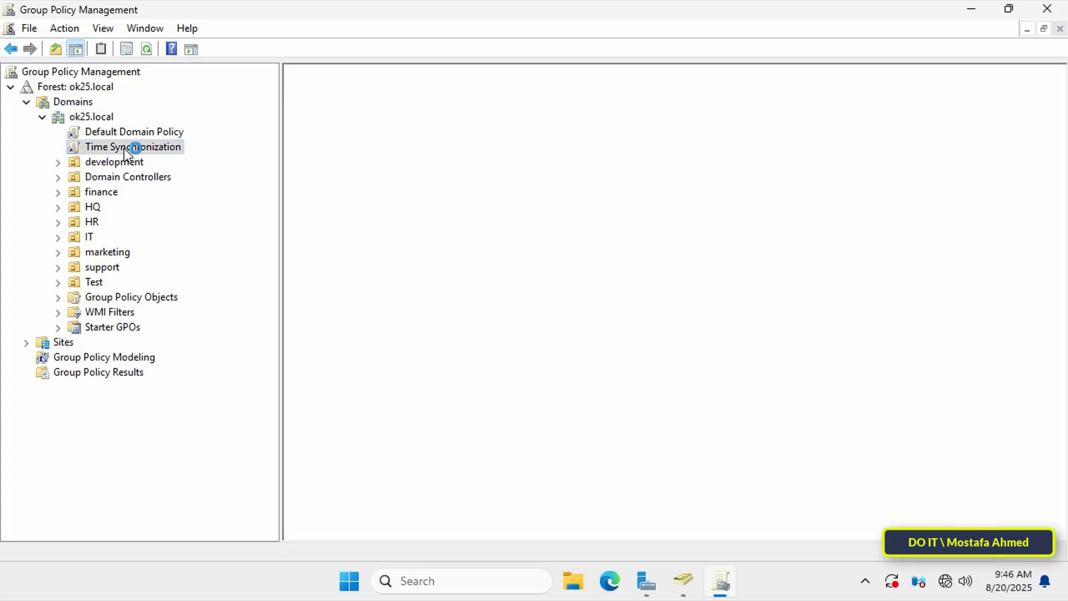
Edit the Time Synchronization GPO and maximize the editor window.
{"action": "right_click", "coordinate": [133, 147]}
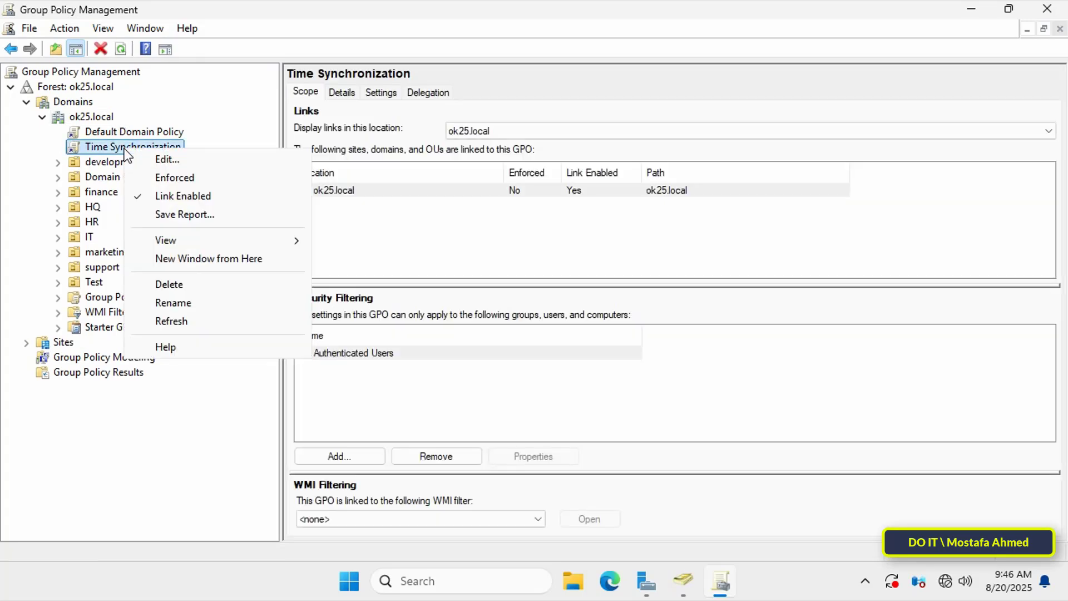
{"action": "left_click", "coordinate": [269, 168]}
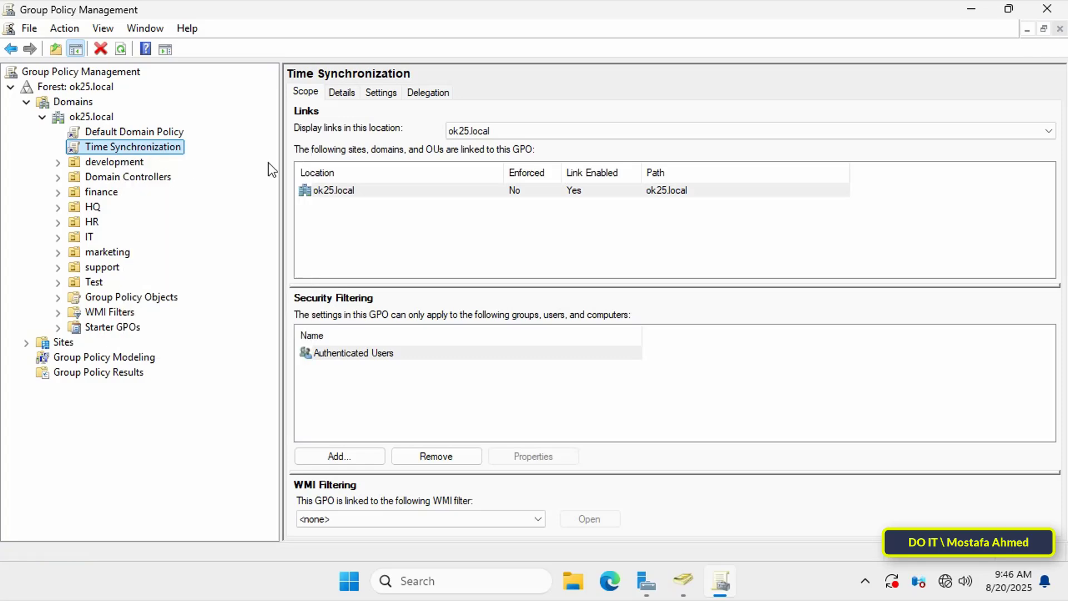
{"action": "double_click", "coordinate": [132, 147]}
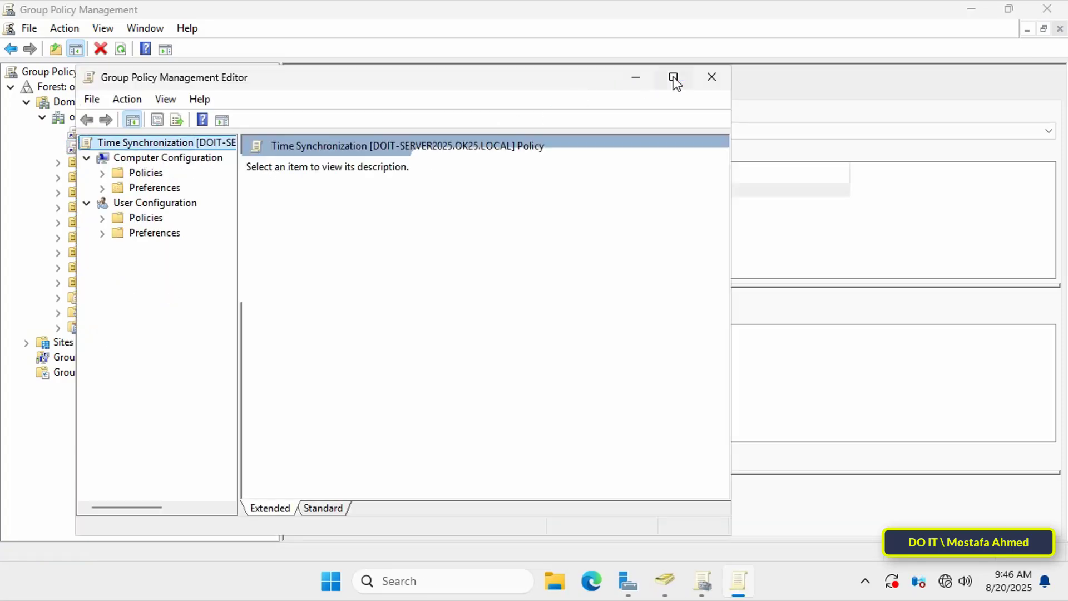
{"action": "left_click", "coordinate": [674, 77]}
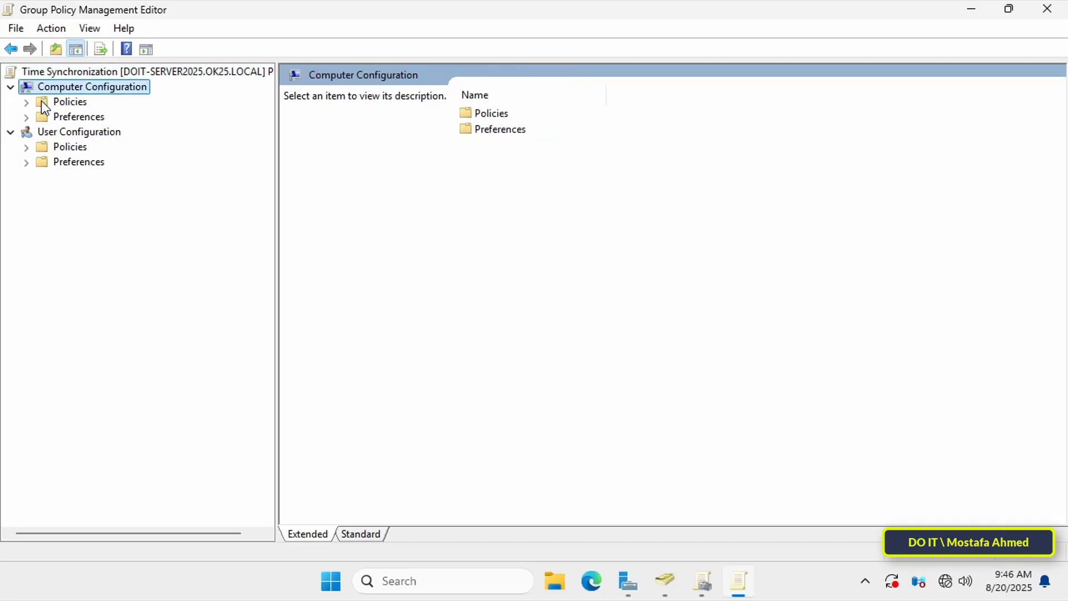
Navigate to Computer Configuration > Administrative Templates > System > Windows Time Service > Time Providers and select Enable Windows NTP Client.
{"action": "left_click", "coordinate": [25, 101]}
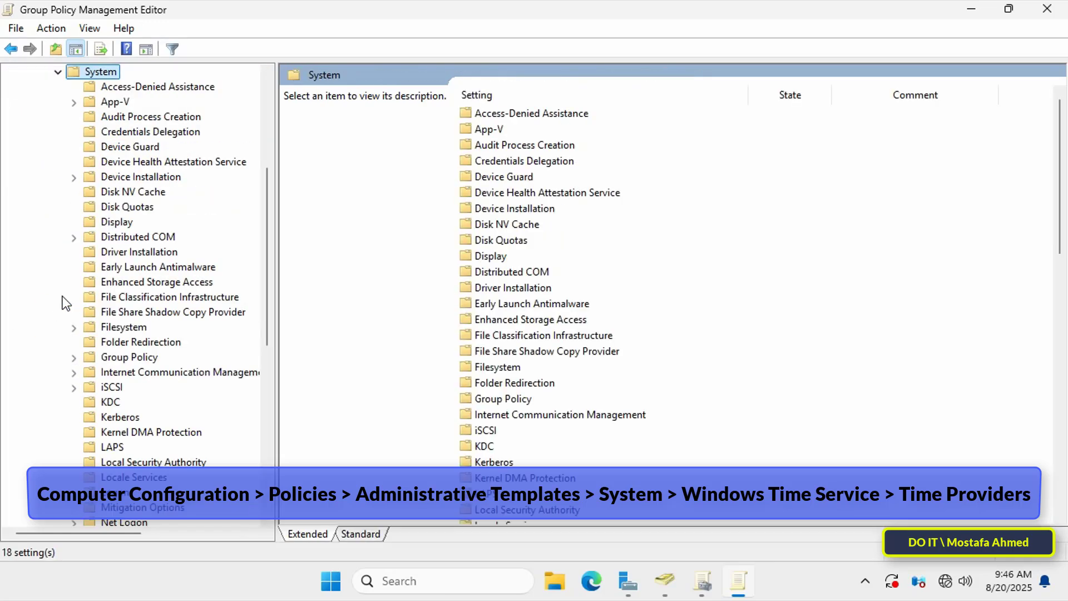
{"action": "scroll", "scroll_direction": "down", "scroll_amount": 3}
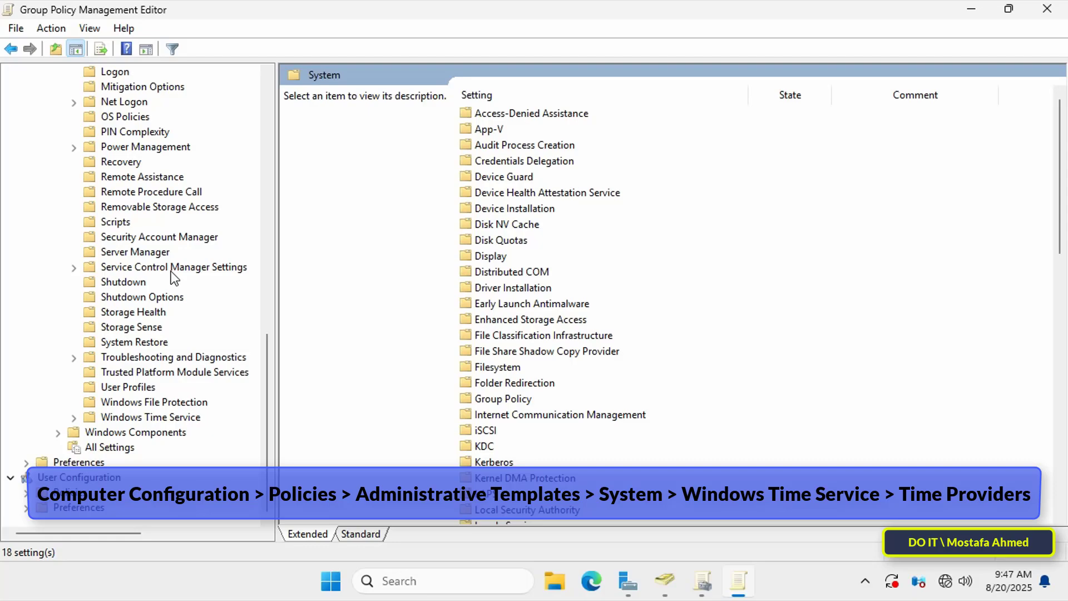
{"action": "left_click", "coordinate": [150, 417]}
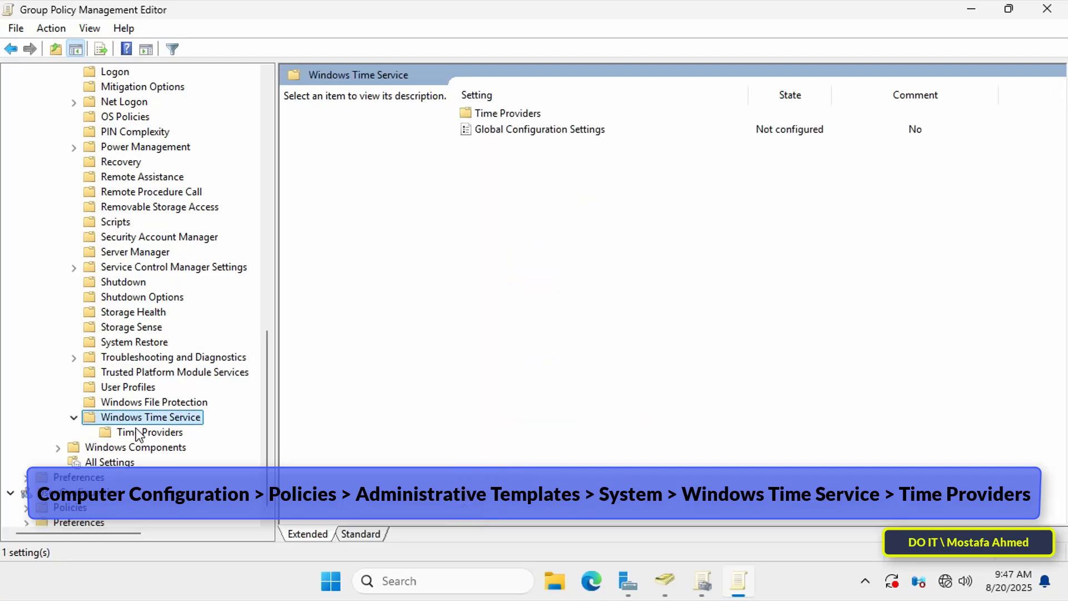
{"action": "left_click", "coordinate": [147, 431]}
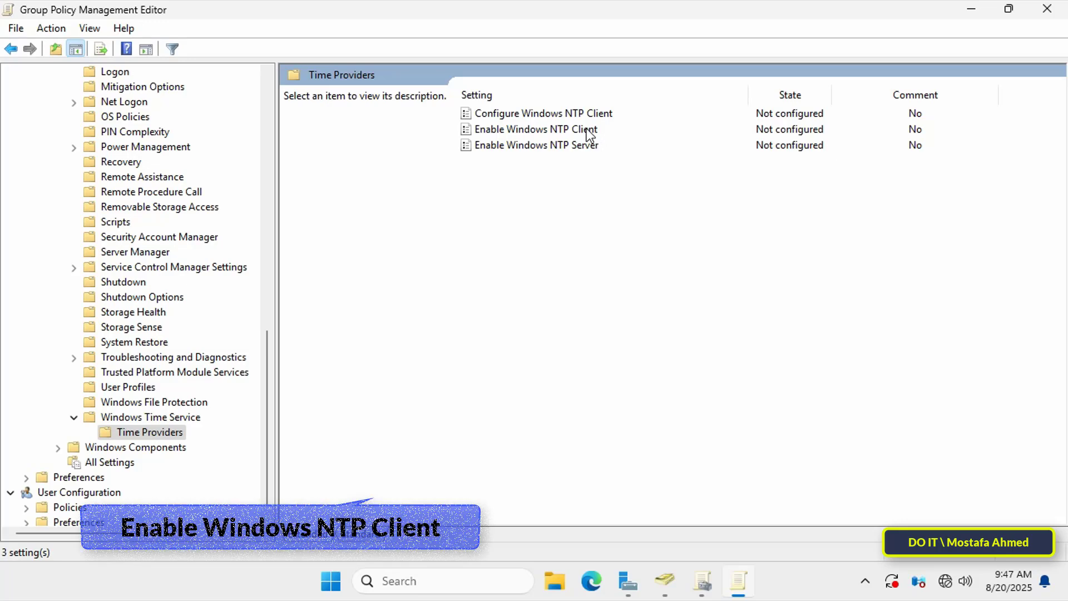
{"action": "left_click", "coordinate": [535, 129]}
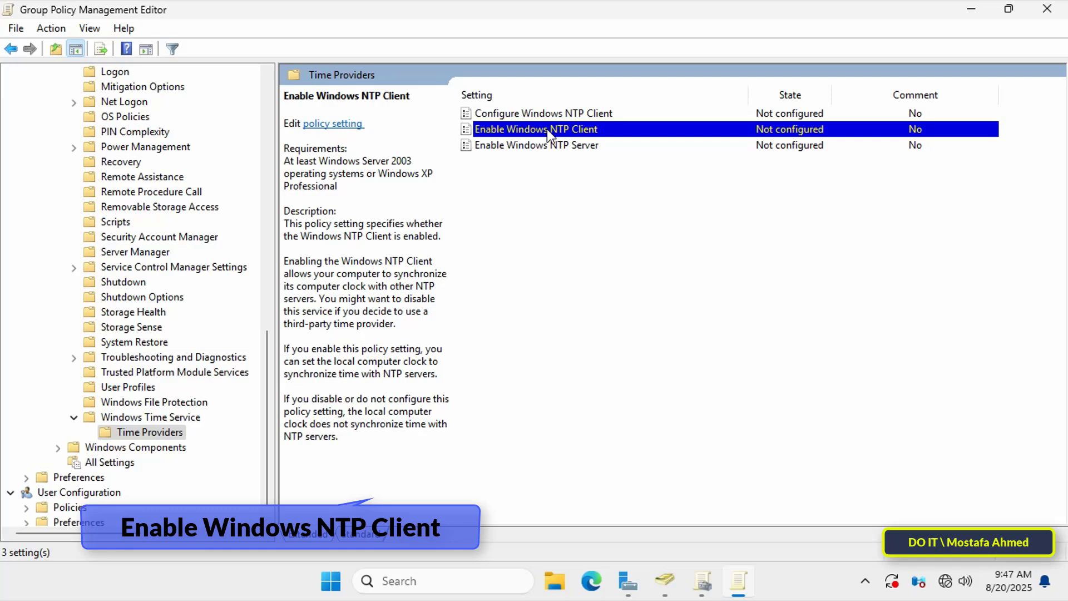
Set Enable Windows NTP Client to Enabled and apply it.
{"action": "double_click", "coordinate": [536, 129]}
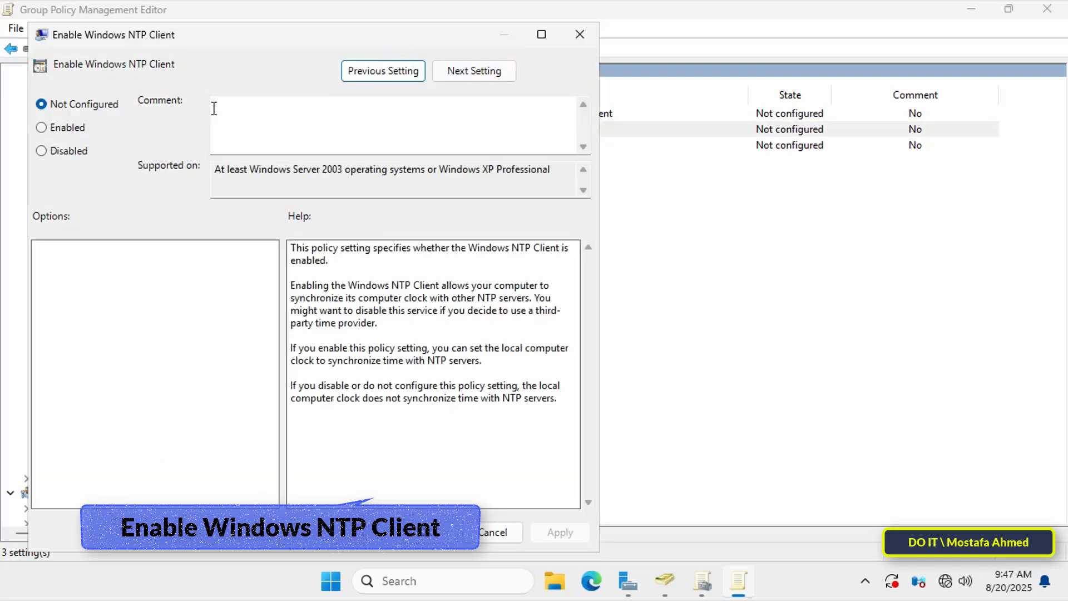
{"action": "left_click", "coordinate": [41, 127]}
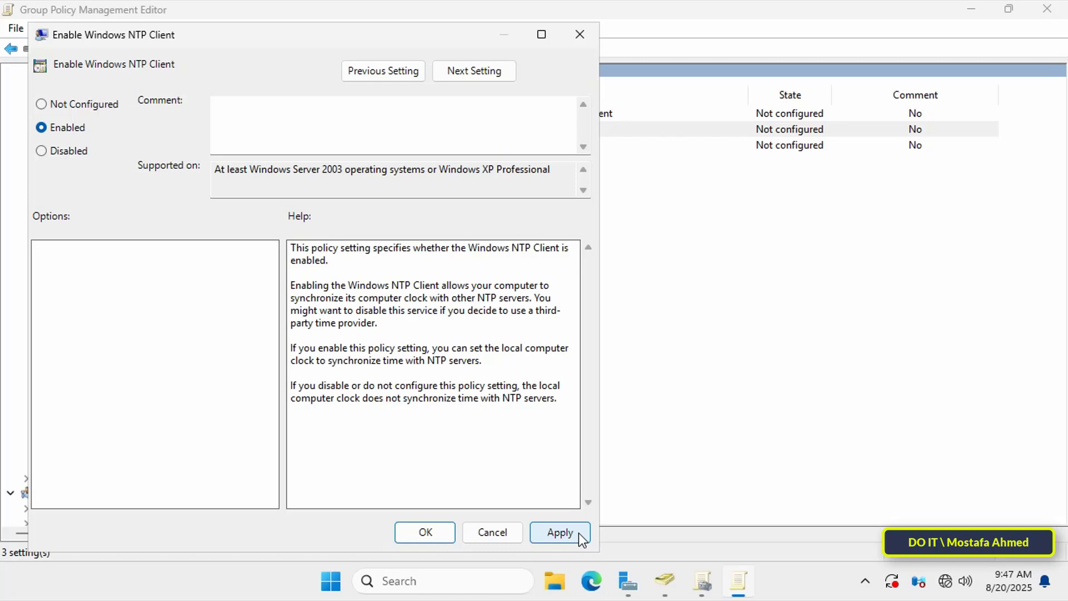
{"action": "left_click", "coordinate": [559, 532]}
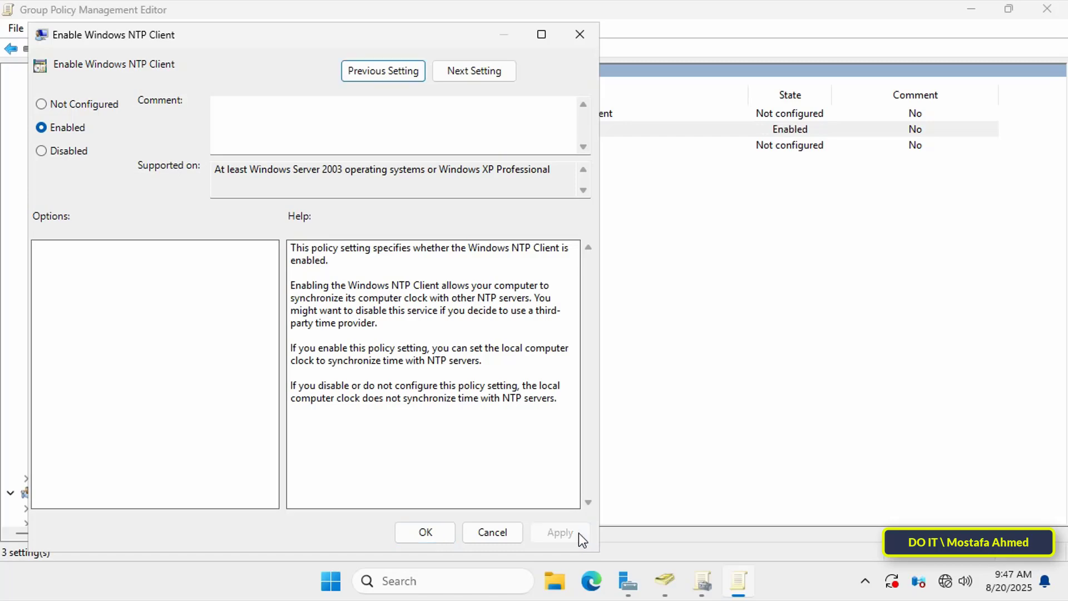
{"action": "mouse_move", "coordinate": [424, 532]}
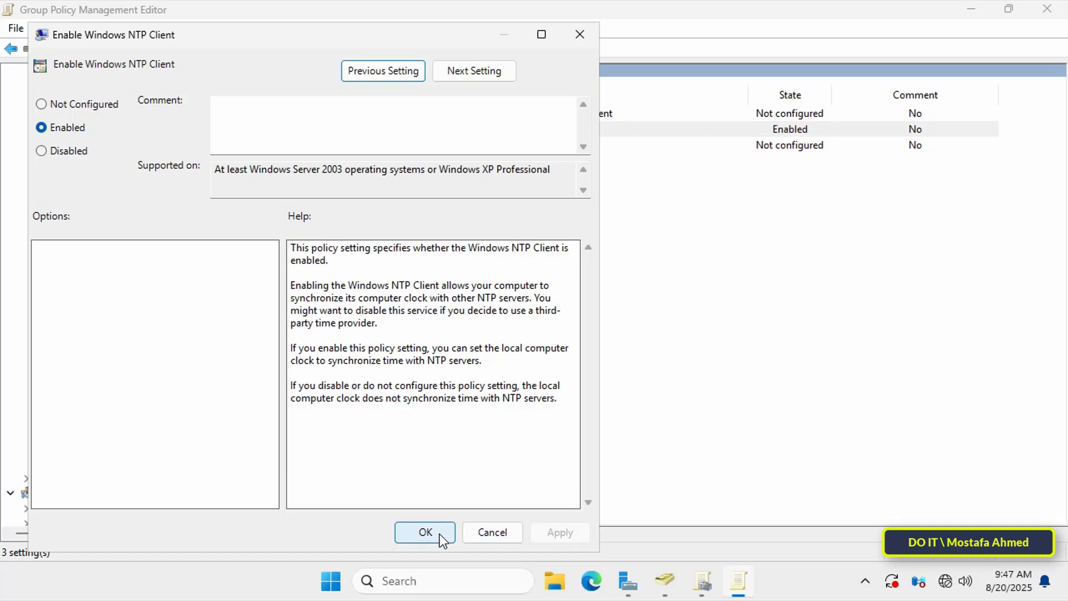
{"action": "left_click", "coordinate": [425, 532]}
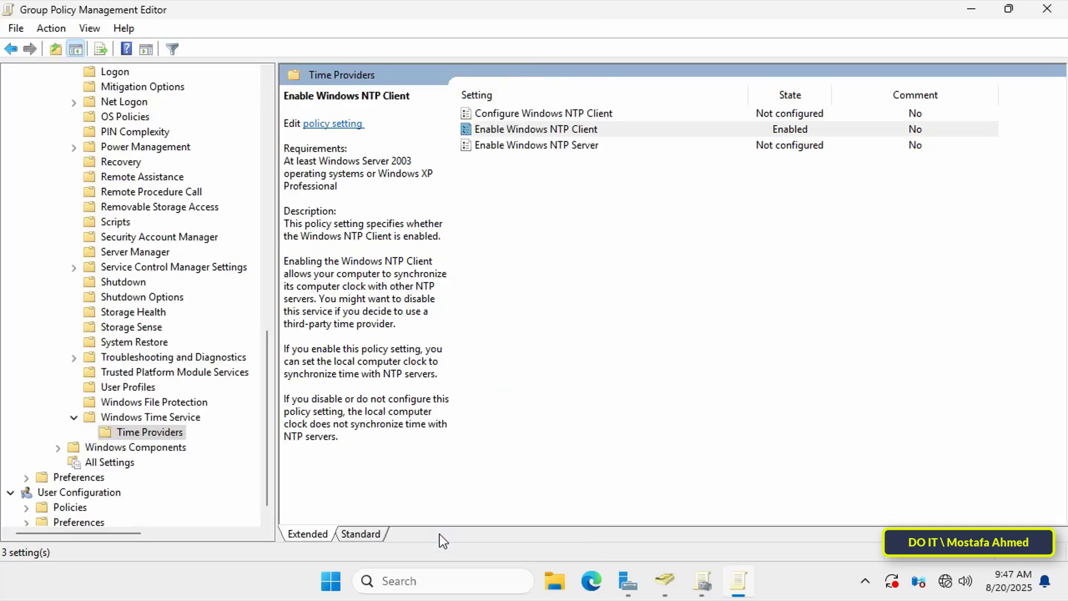
Set Configure Windows NTP Client to Enabled, exposing NtpServer time.windows.com,0x9 and type NT5DS.
{"action": "left_click", "coordinate": [543, 114]}
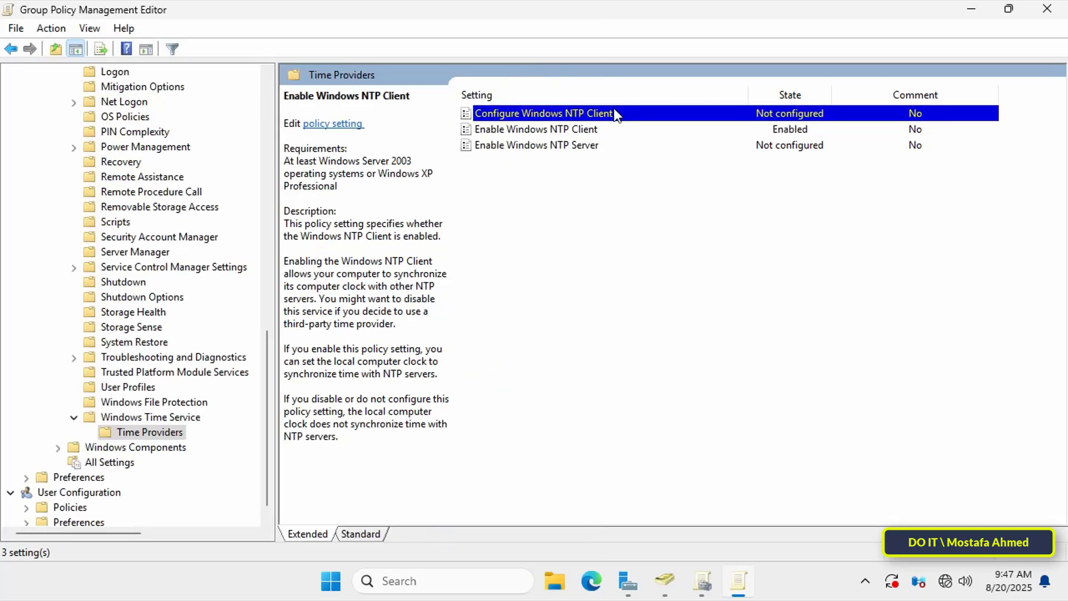
{"action": "left_click", "coordinate": [543, 114]}
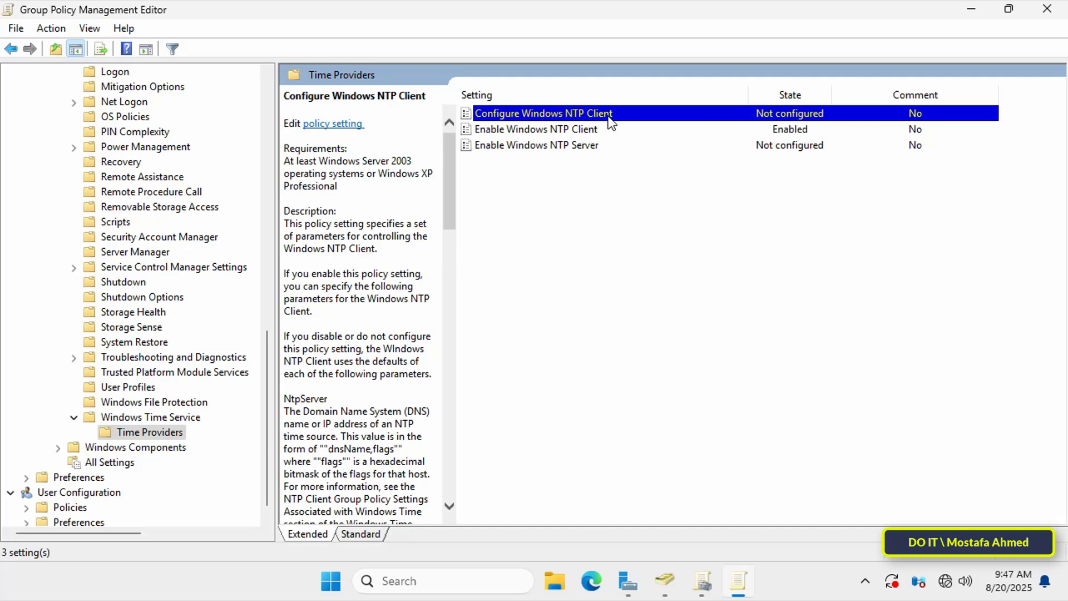
{"action": "double_click", "coordinate": [543, 114]}
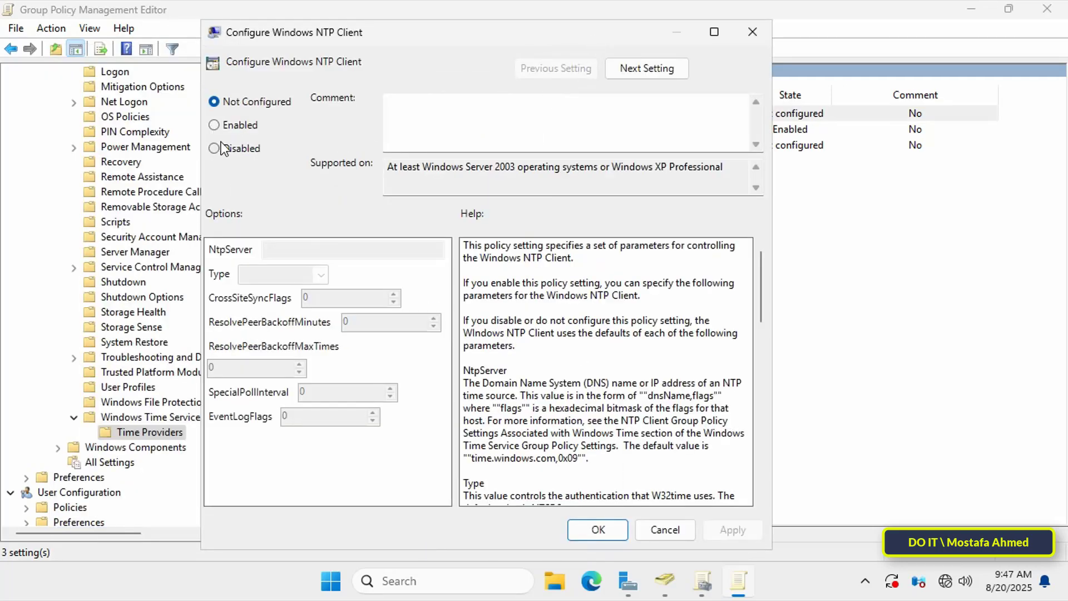
{"action": "left_click", "coordinate": [215, 125]}
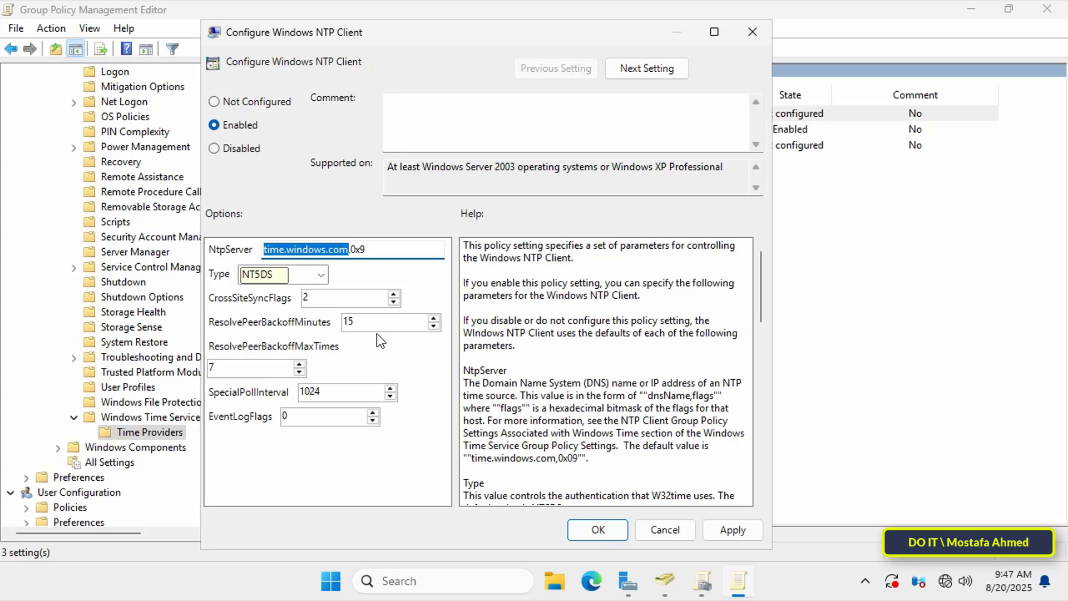
{"action": "left_click", "coordinate": [332, 581]}
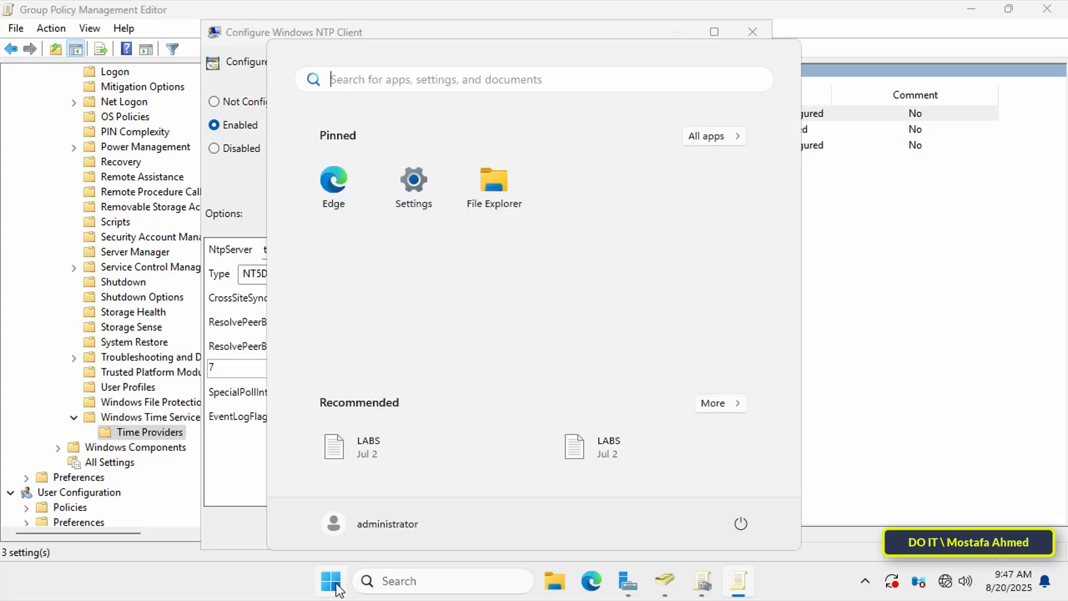
{"action": "left_click", "coordinate": [413, 181]}
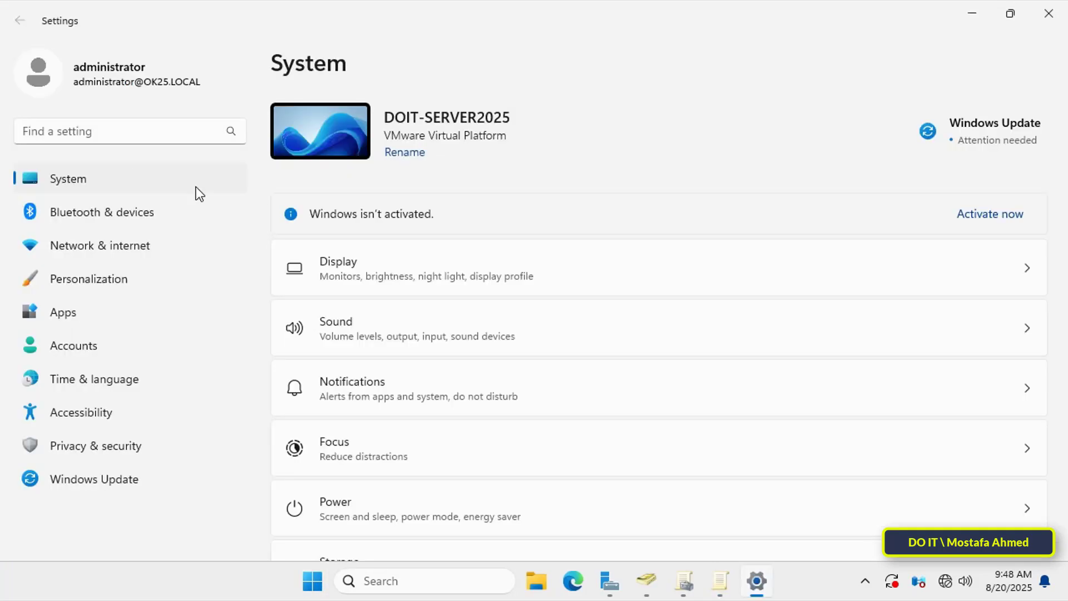
{"action": "scroll", "scroll_direction": "down", "scroll_amount": 3}
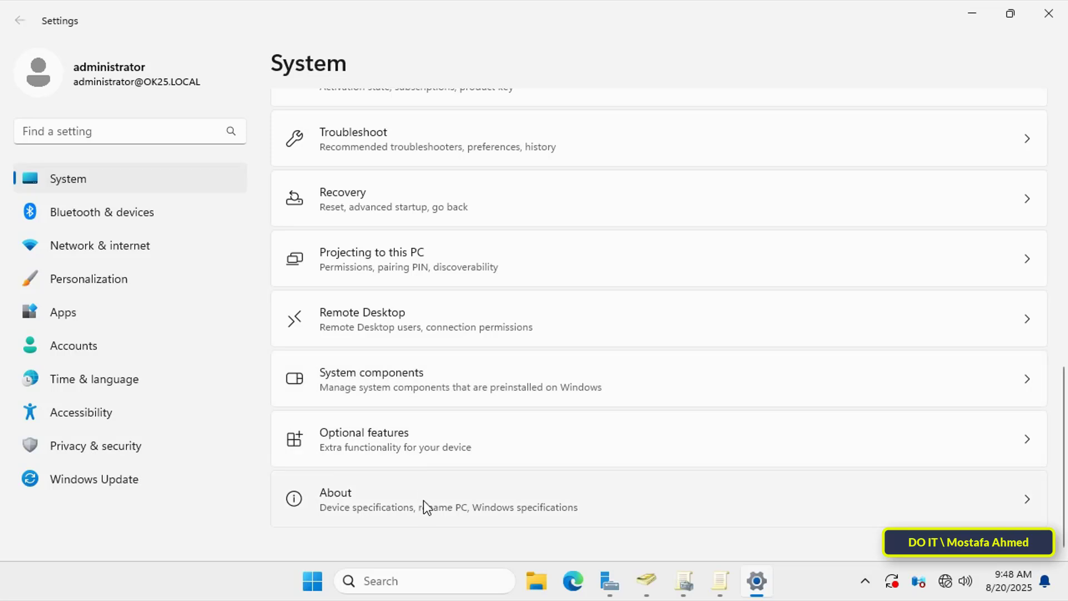
{"action": "left_click", "coordinate": [408, 500]}
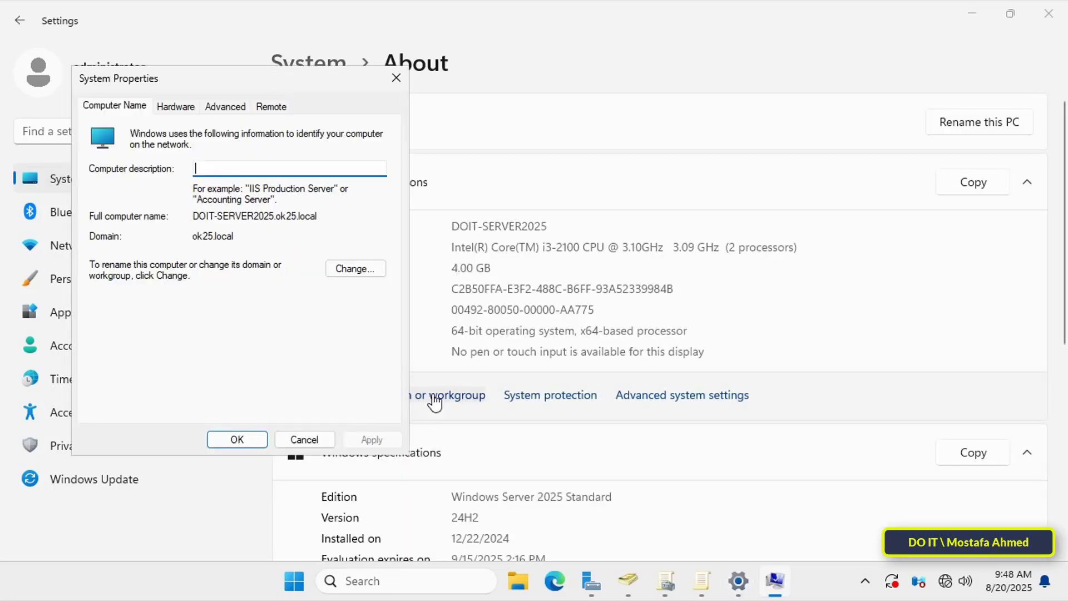
{"action": "double_click", "coordinate": [253, 216]}
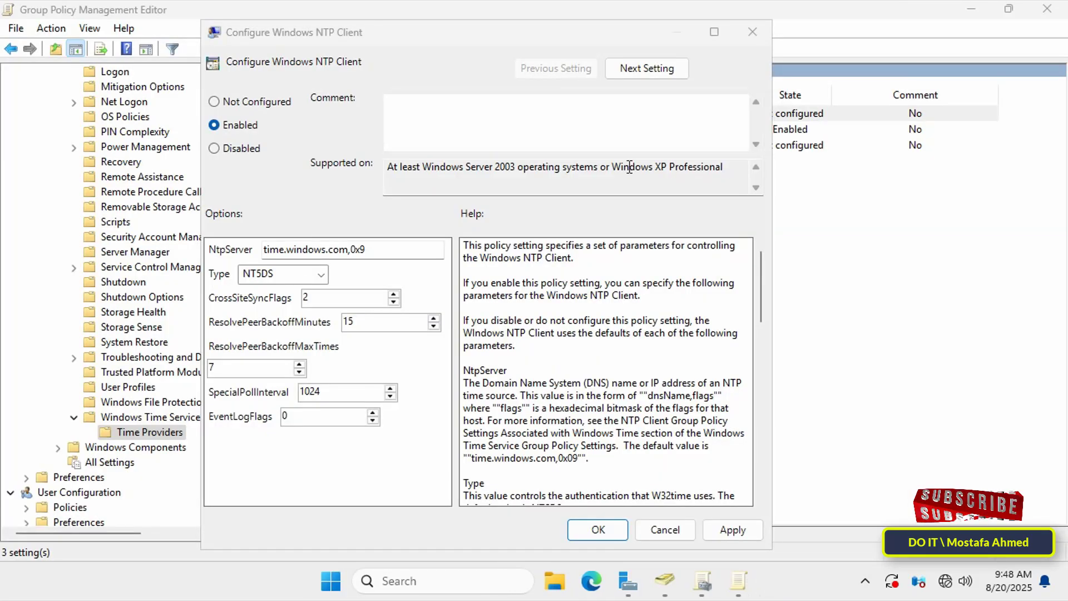
Enter NtpServer DOIT-SERVER2025.ok25.local,0x9, keep type NT5DS, and set ResolvePeerBackoffMinutes to 15.
{"action": "type", "text": "DOIT-SERVER2025.ok25.local,0x9"}
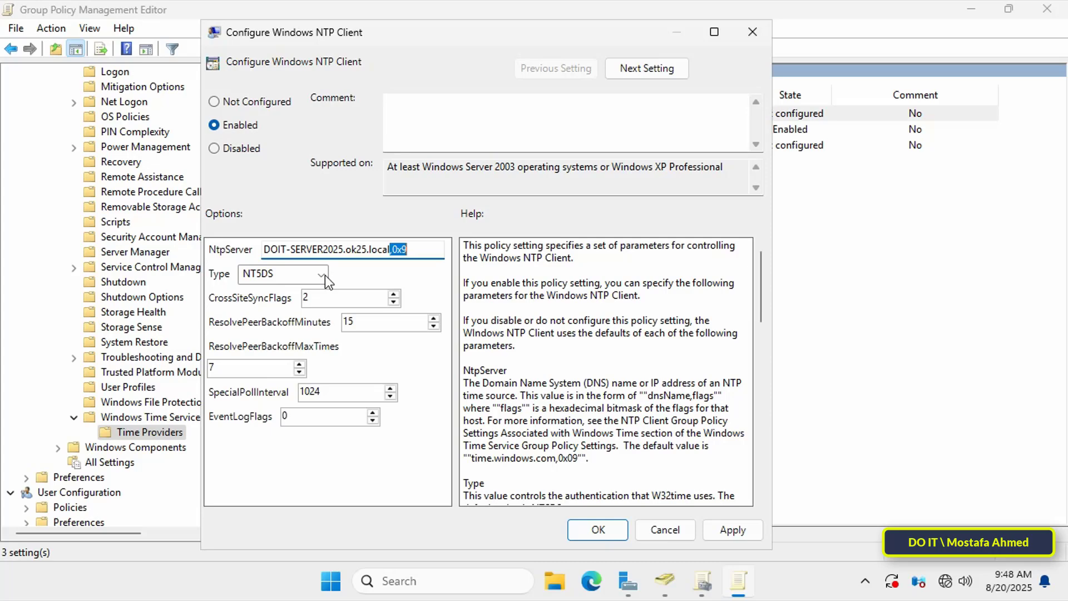
{"action": "left_click", "coordinate": [320, 275]}
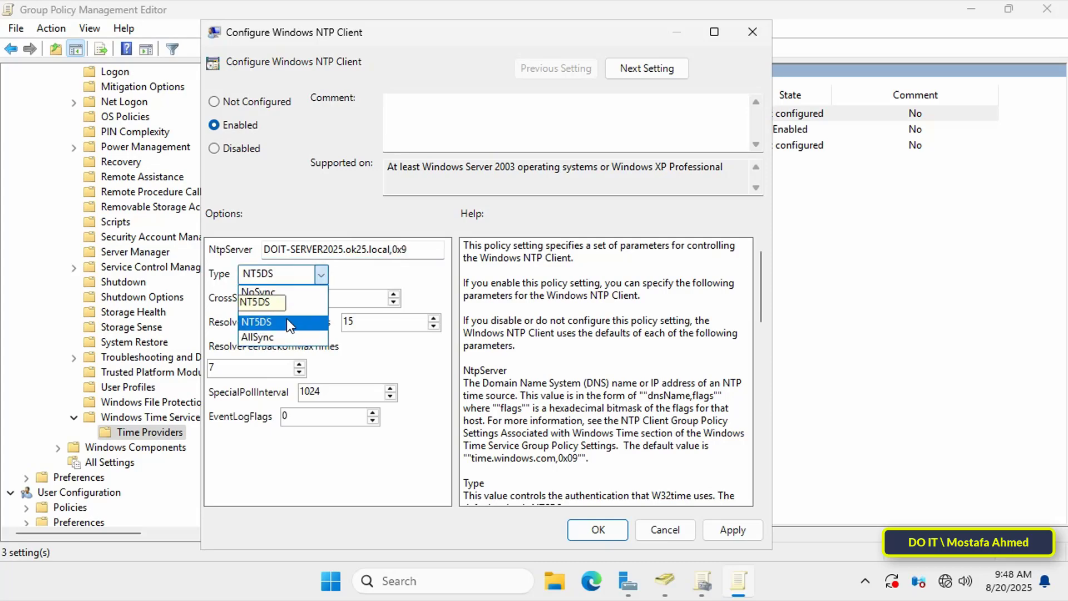
{"action": "left_click", "coordinate": [255, 322]}
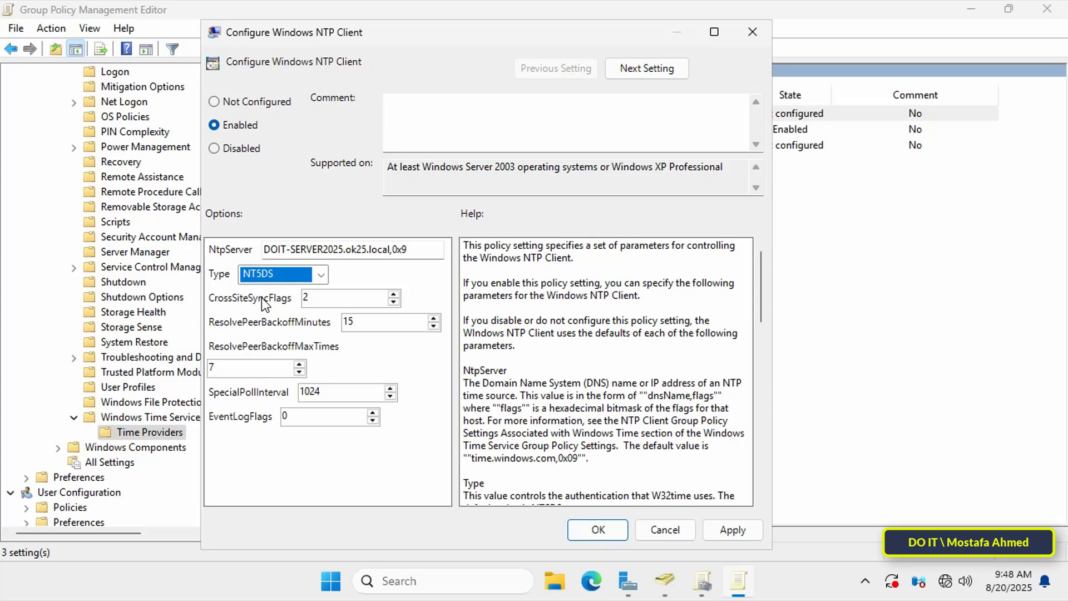
{"action": "left_click", "coordinate": [348, 298]}
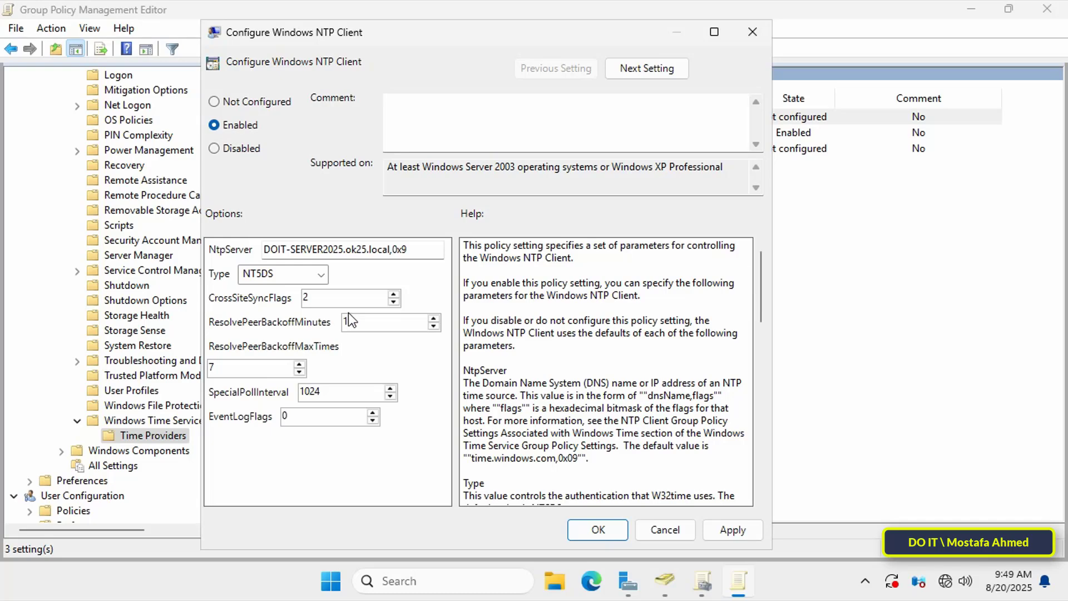
{"action": "type", "text": "15"}
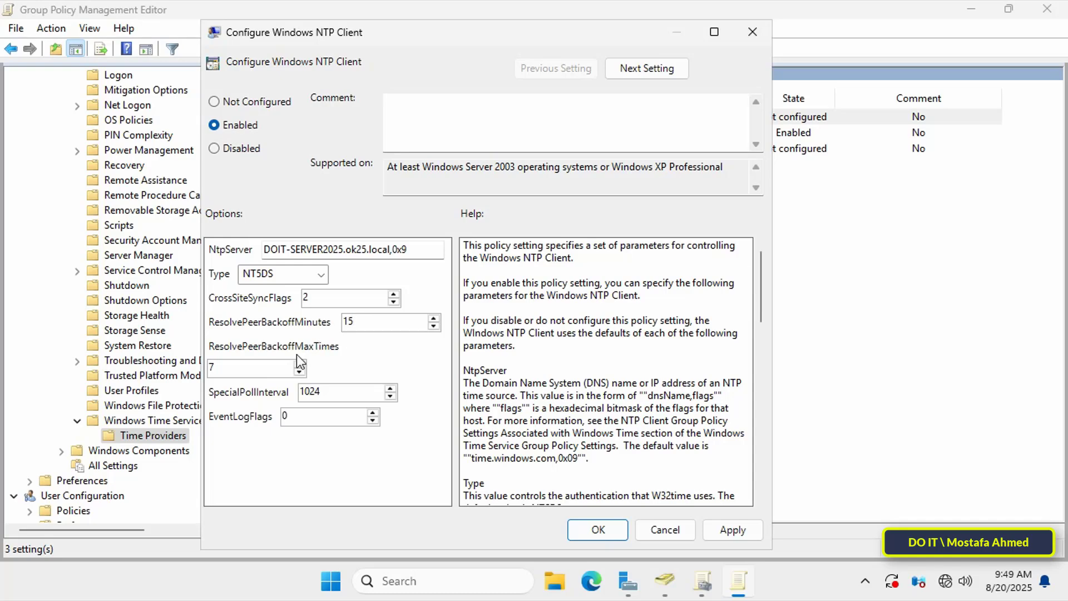
{"action": "mouse_move", "coordinate": [274, 361]}
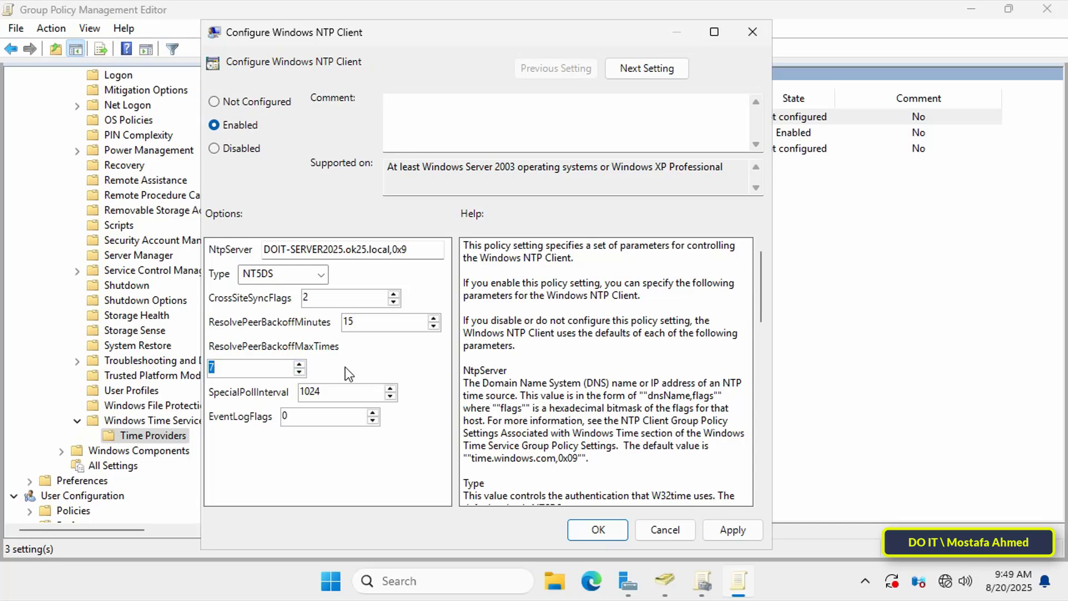
Set SpecialPollInterval to 3600 and apply the NTP client settings.
{"action": "triple_click", "coordinate": [337, 392]}
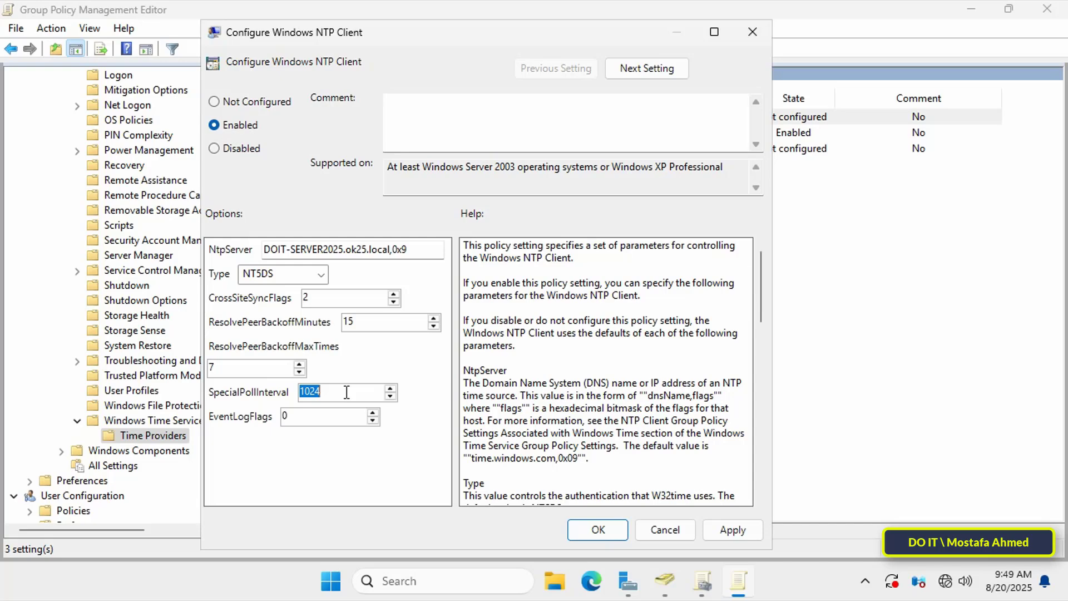
{"action": "type", "text": "3"}
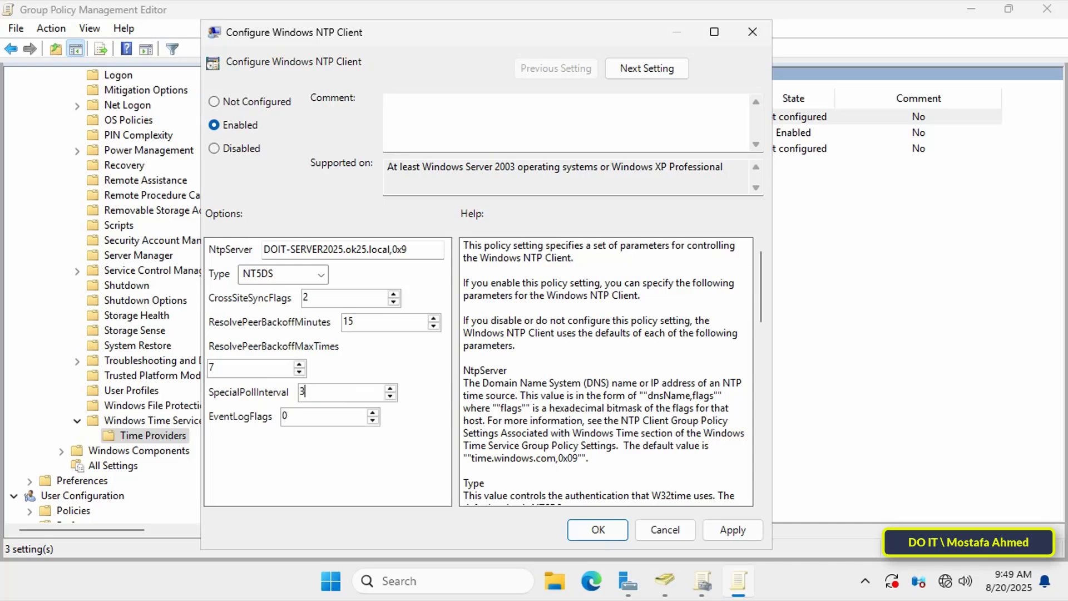
{"action": "type", "text": "600"}
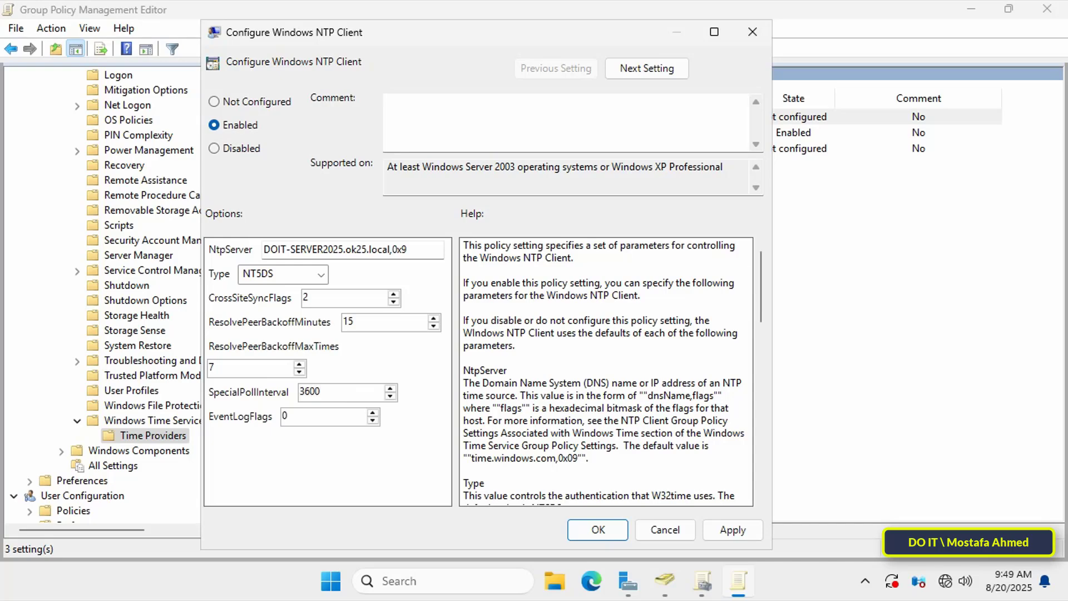
{"action": "mouse_move", "coordinate": [336, 486]}
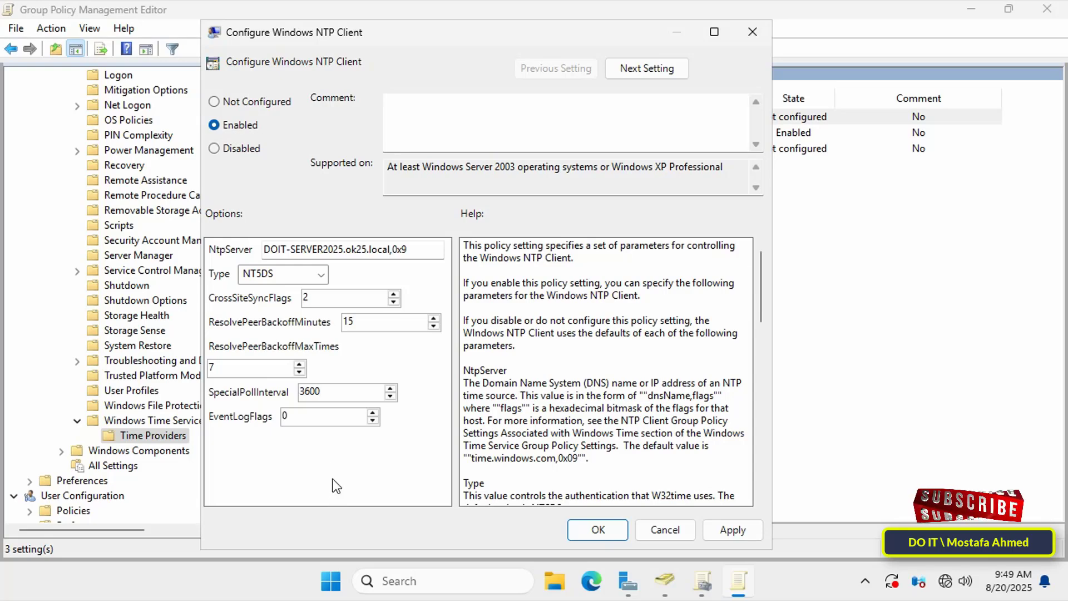
{"action": "left_click", "coordinate": [341, 391]}
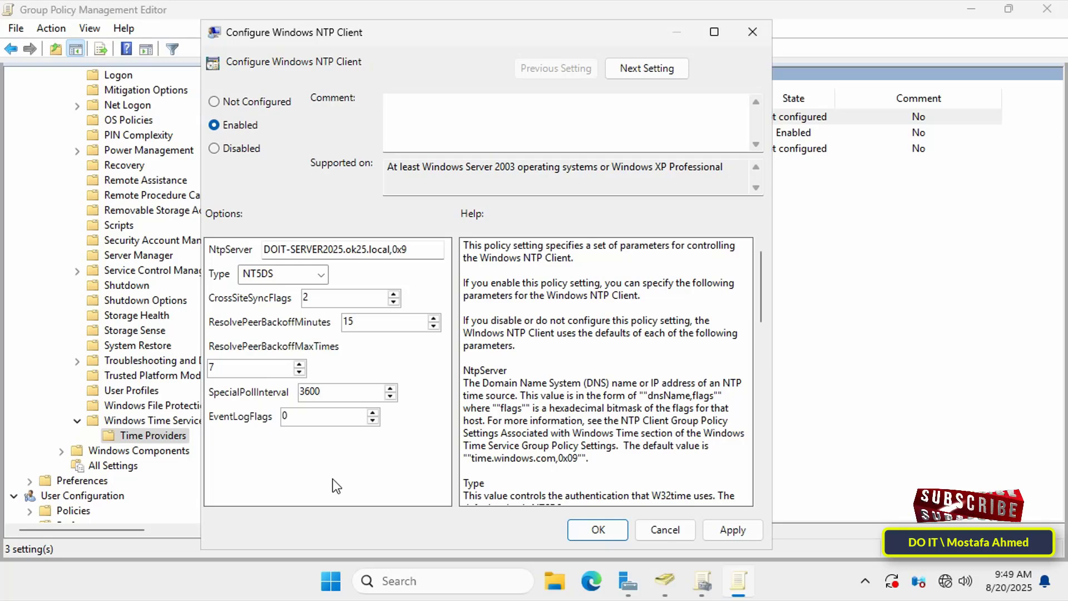
{"action": "left_click", "coordinate": [341, 392]}
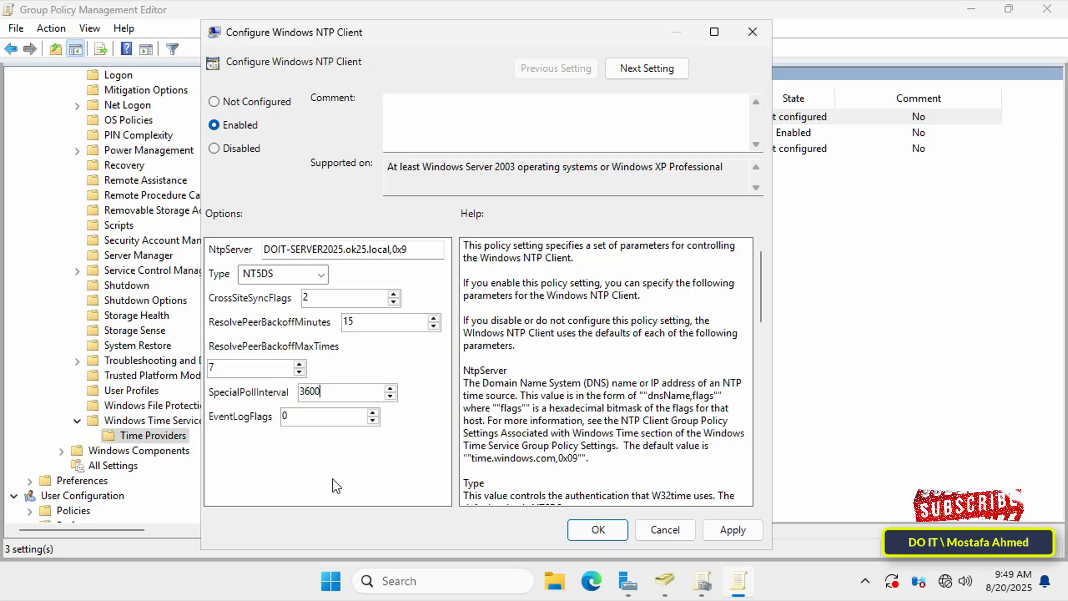
{"action": "mouse_move", "coordinate": [347, 484]}
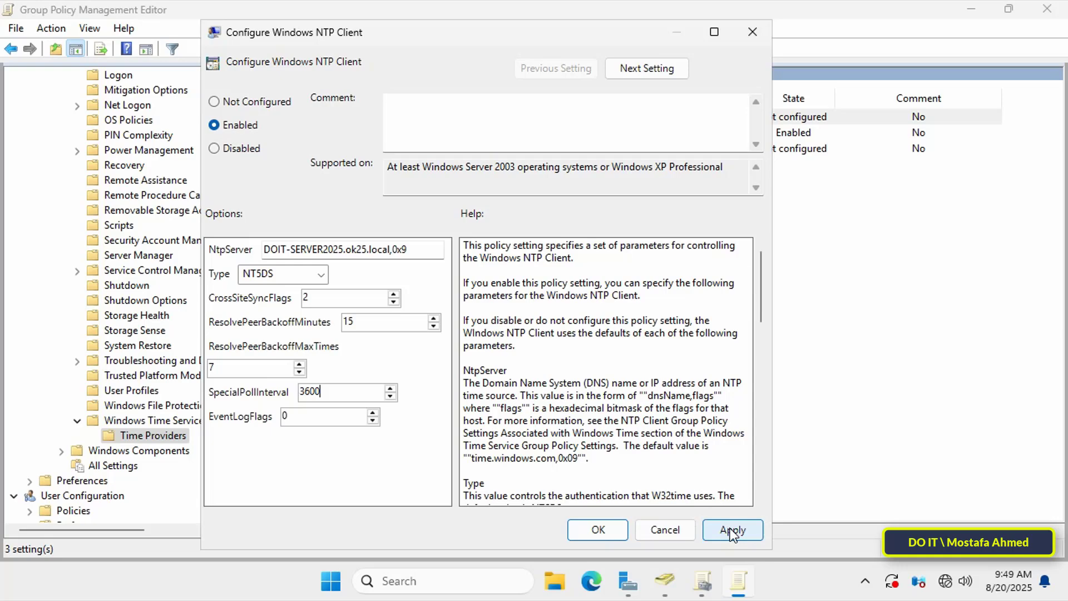
{"action": "left_click", "coordinate": [597, 529]}
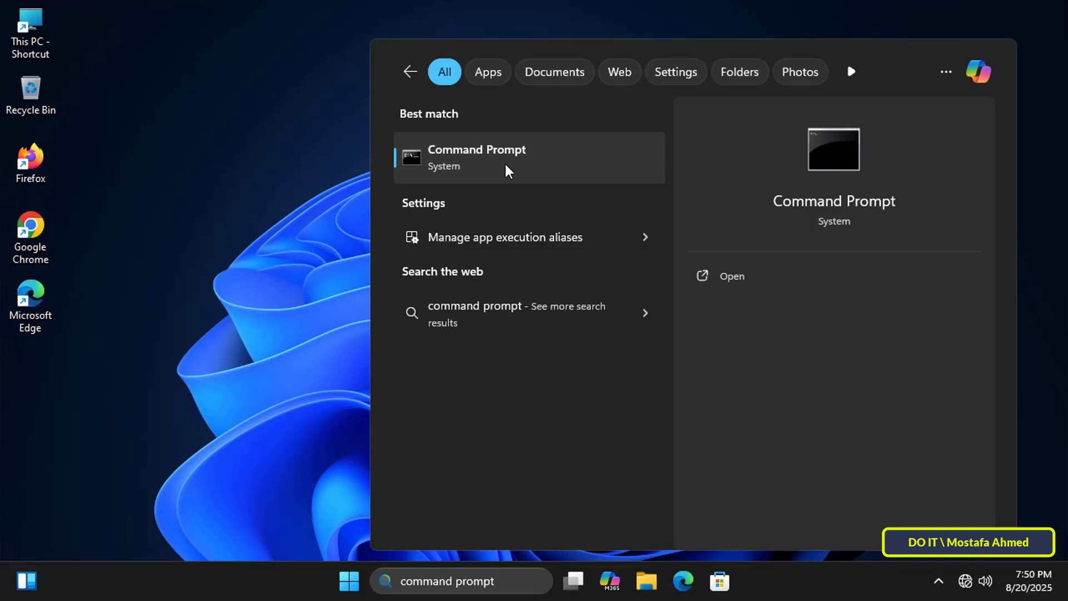
Run gpupdate /force in Command Prompt on the client.
{"action": "left_click", "coordinate": [477, 157]}
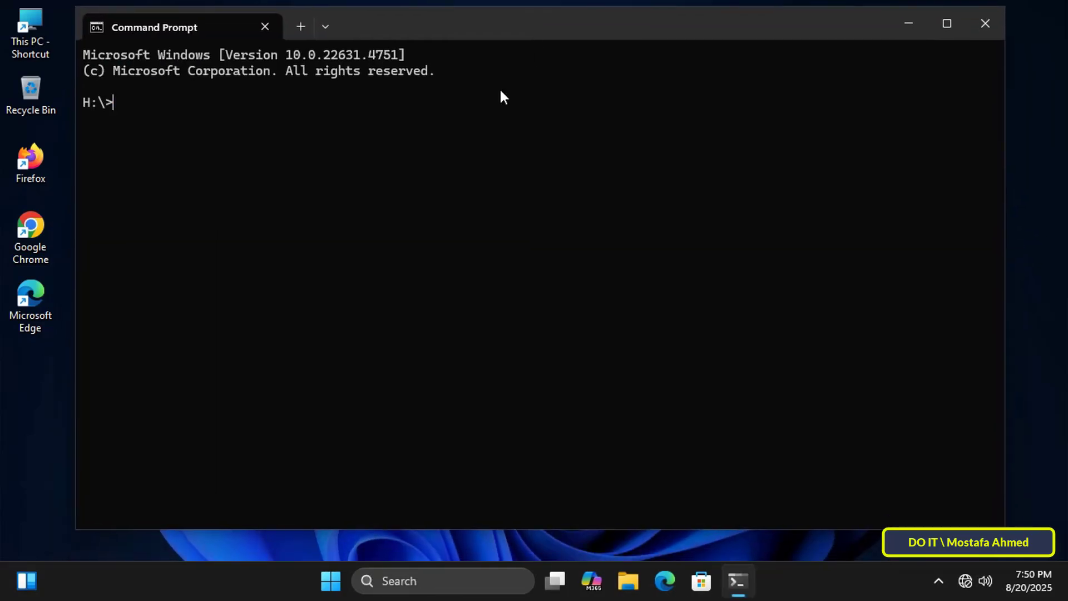
{"action": "type", "text": "gp"}
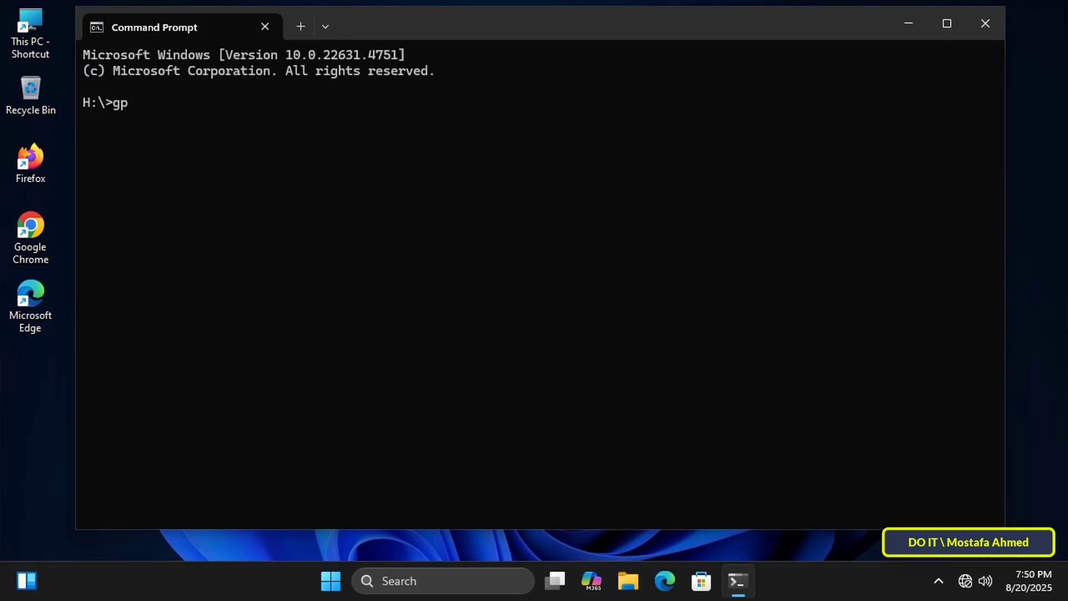
{"action": "type", "text": "update"}
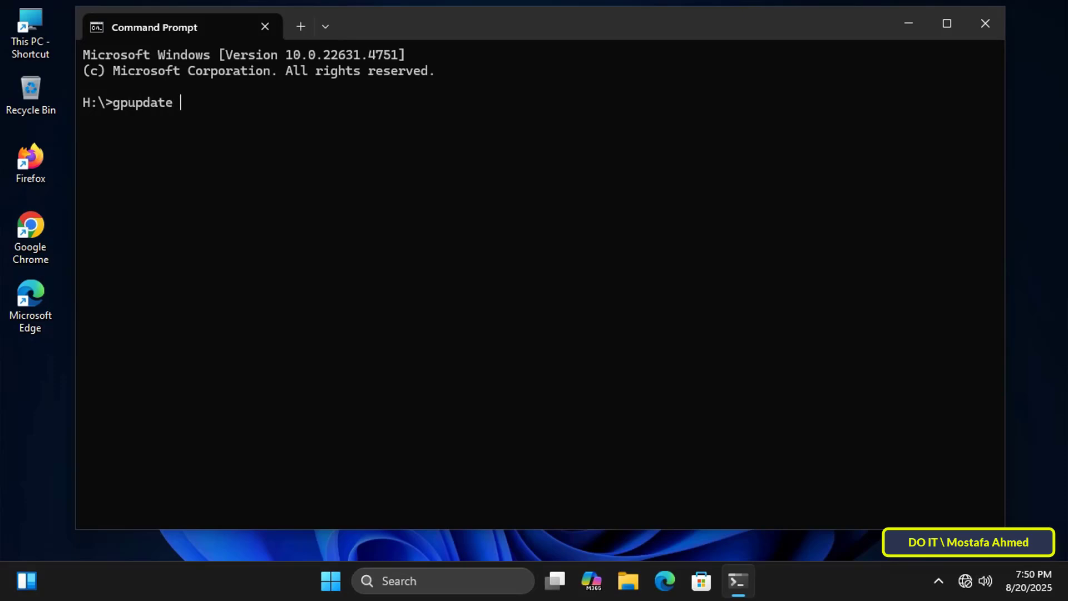
{"action": "type", "text": "/force"}
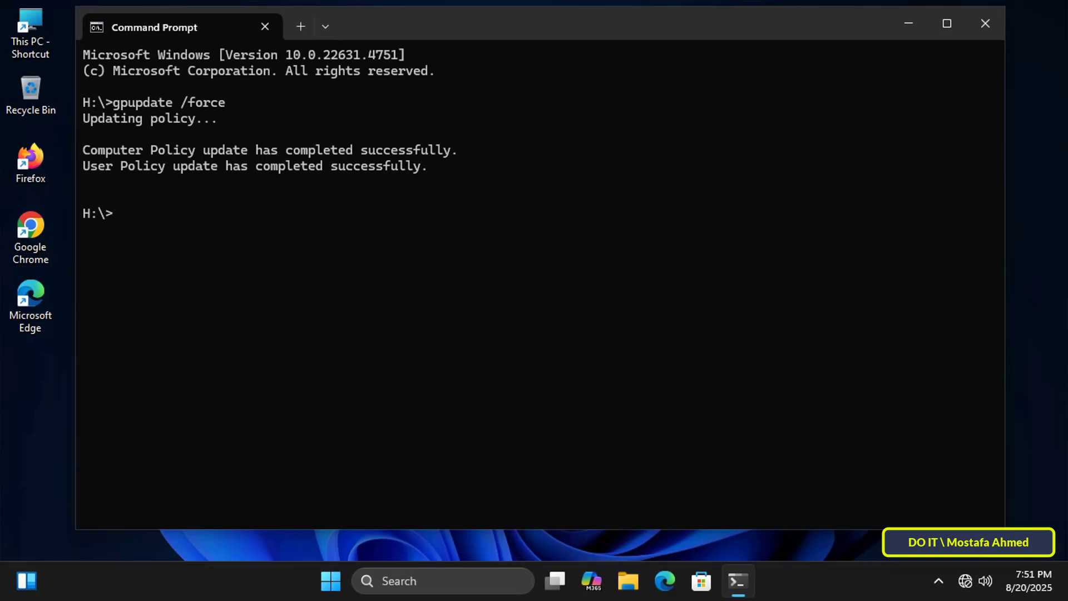
Run w32tm /query /status and see the client syncing from DOIT-SERVER2025.ok25.local at stratum 2.
{"action": "type", "text": "w32tm /q"}
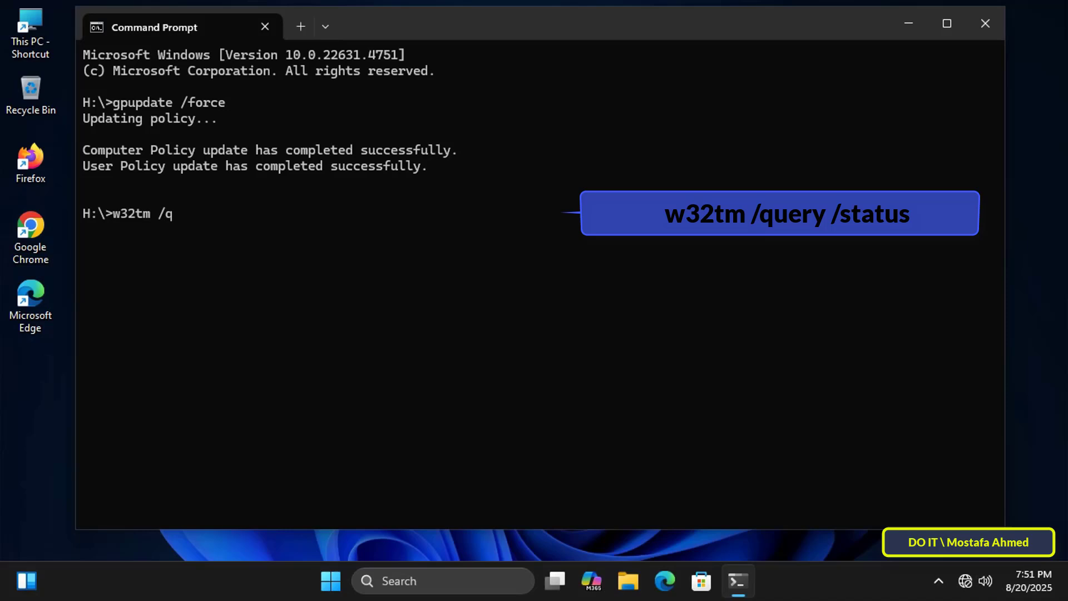
{"action": "type", "text": "uery /"}
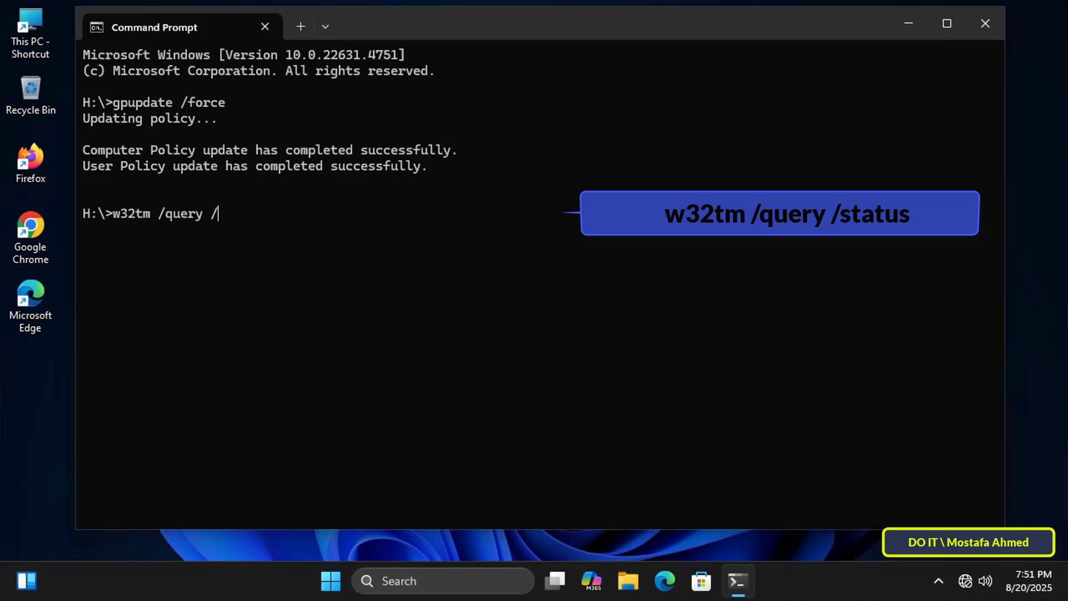
{"action": "type", "text": "status"}
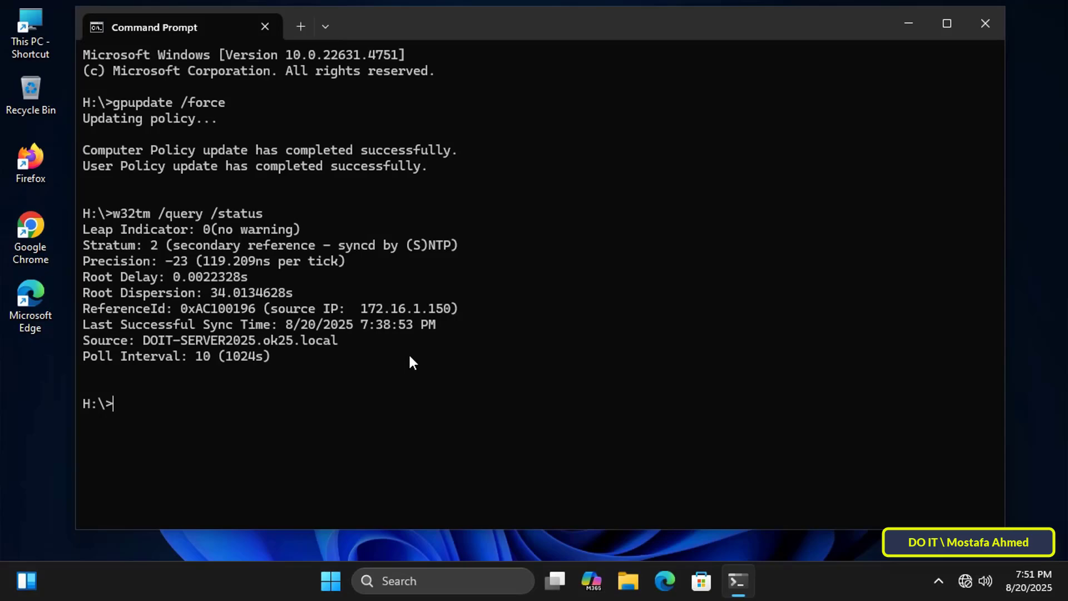
{"action": "mouse_move", "coordinate": [122, 337]}
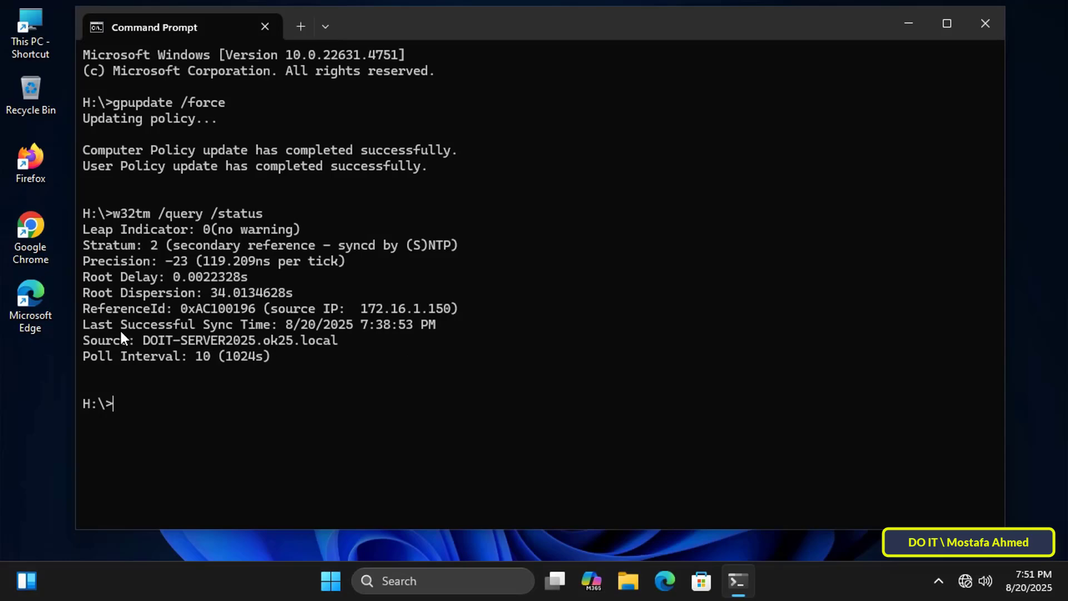